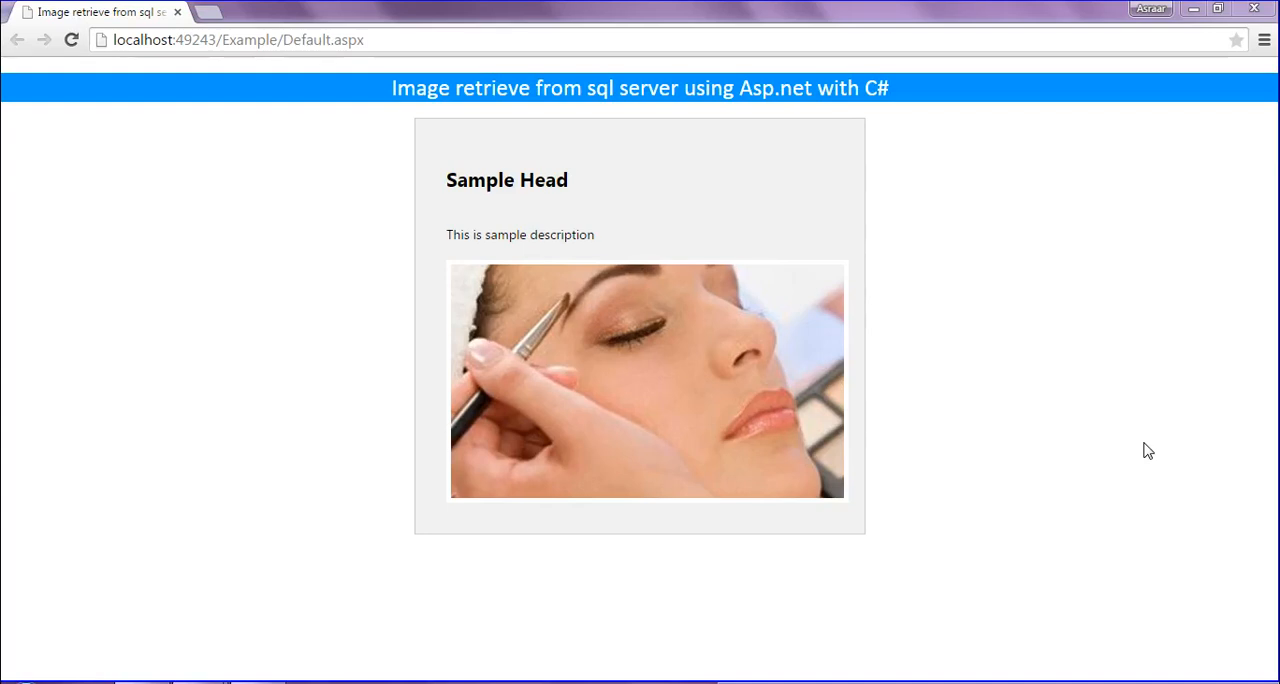
pyautogui.moveTo(1142, 447)
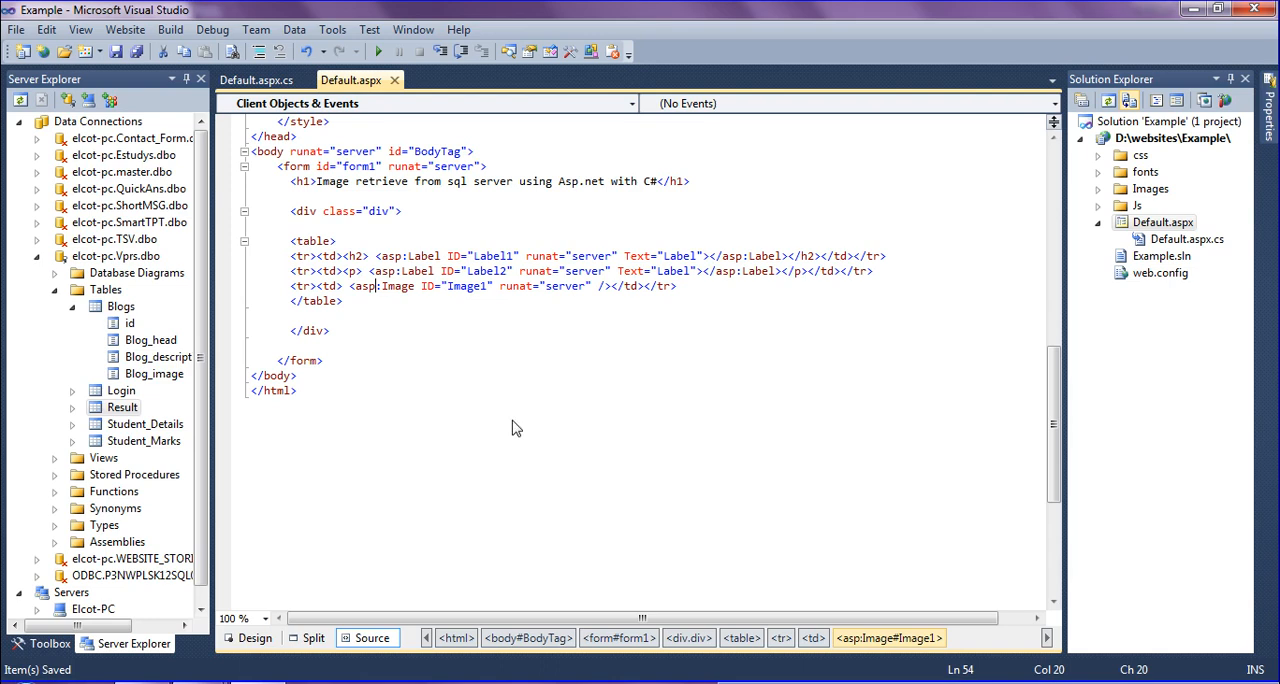
pyautogui.moveTo(1139, 202)
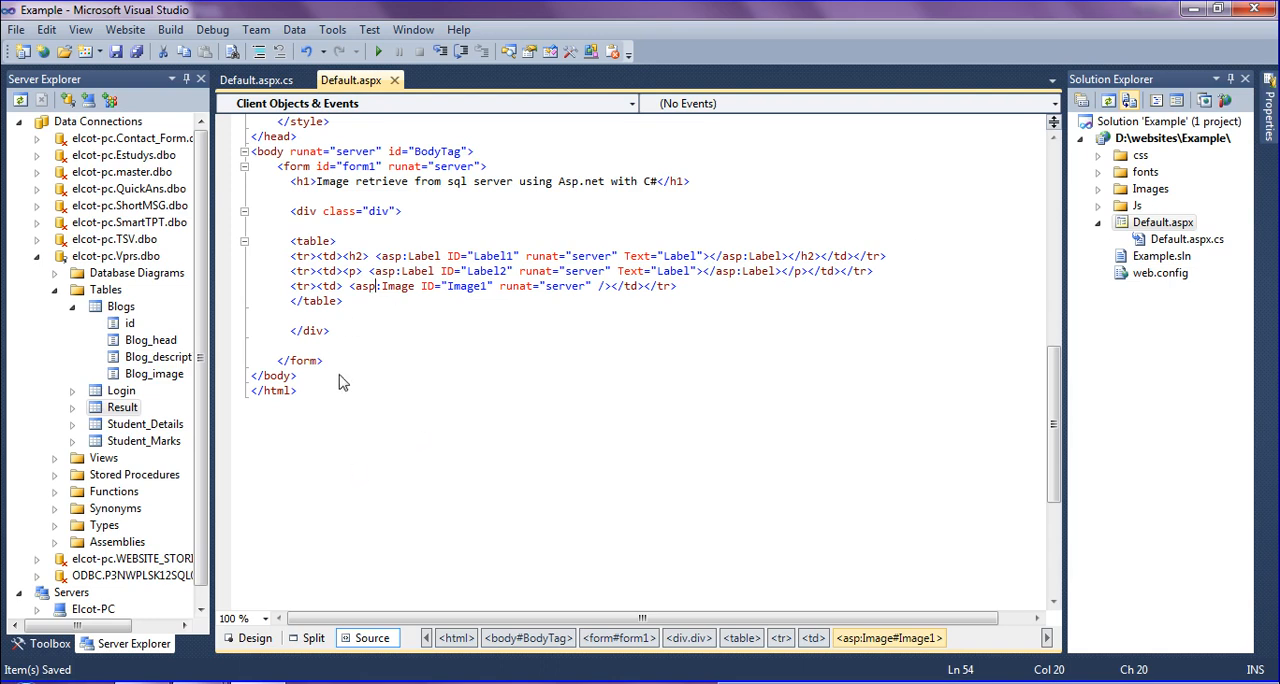
pyautogui.moveTo(163, 373)
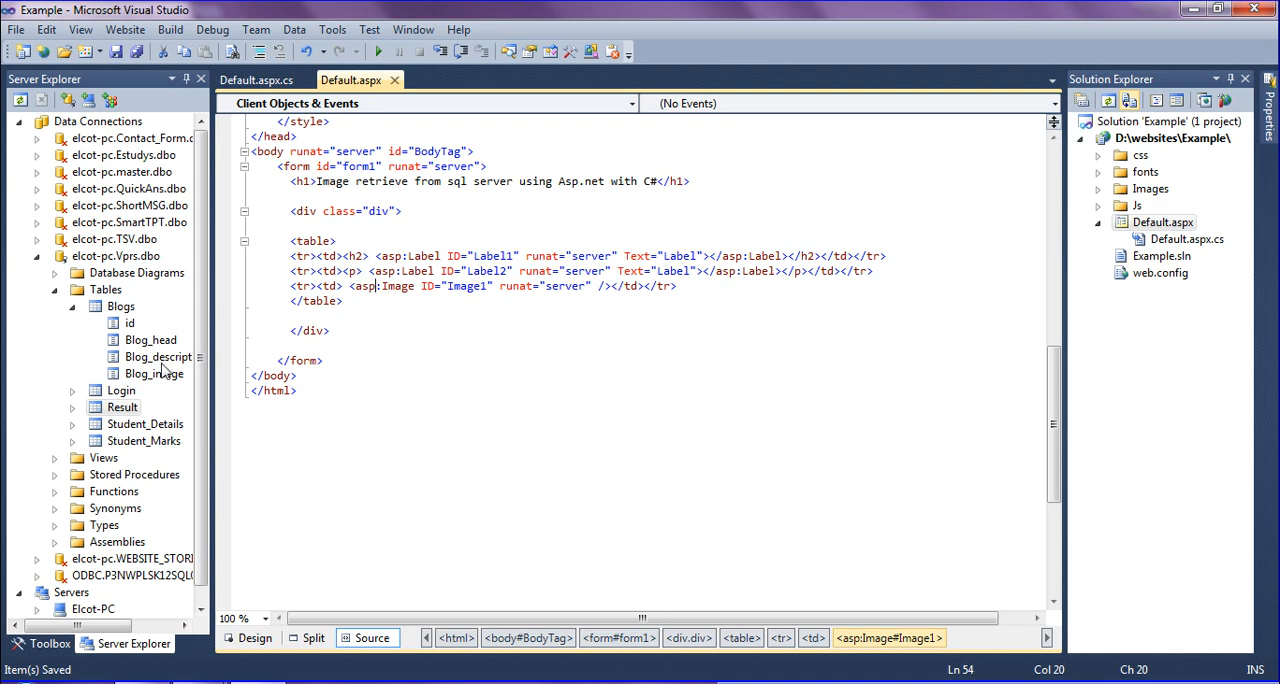
pyautogui.moveTo(150, 341)
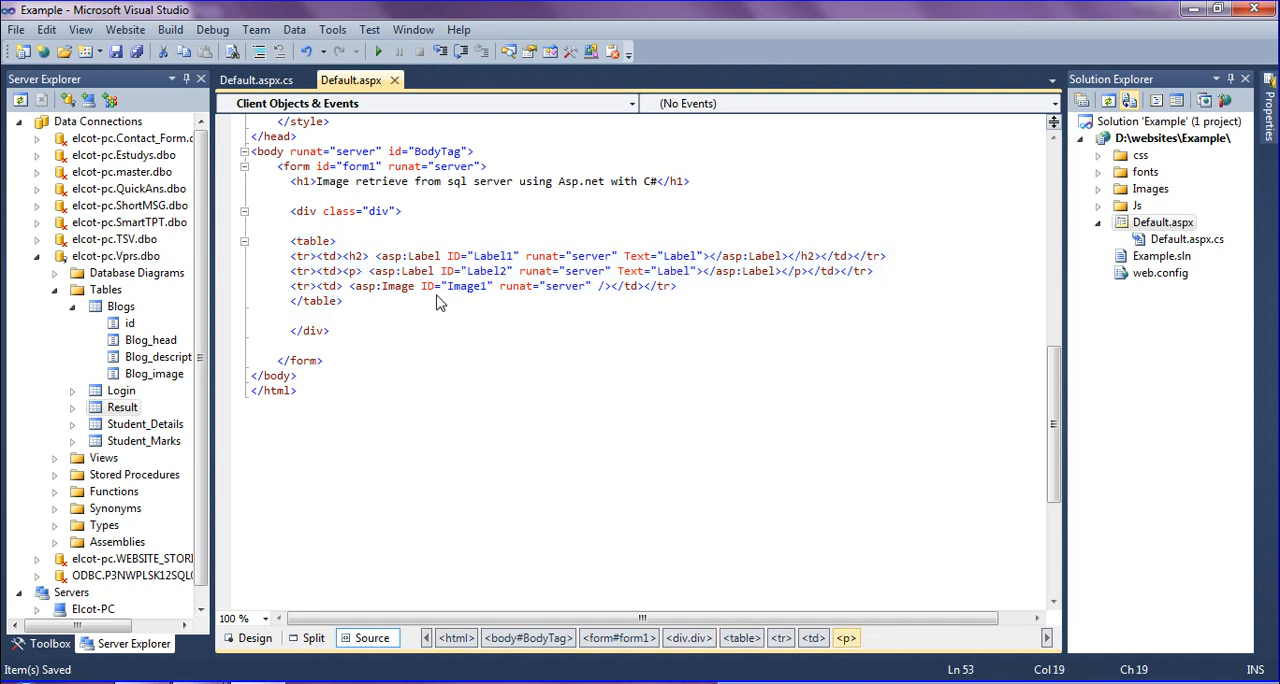
pyautogui.moveTo(607, 317)
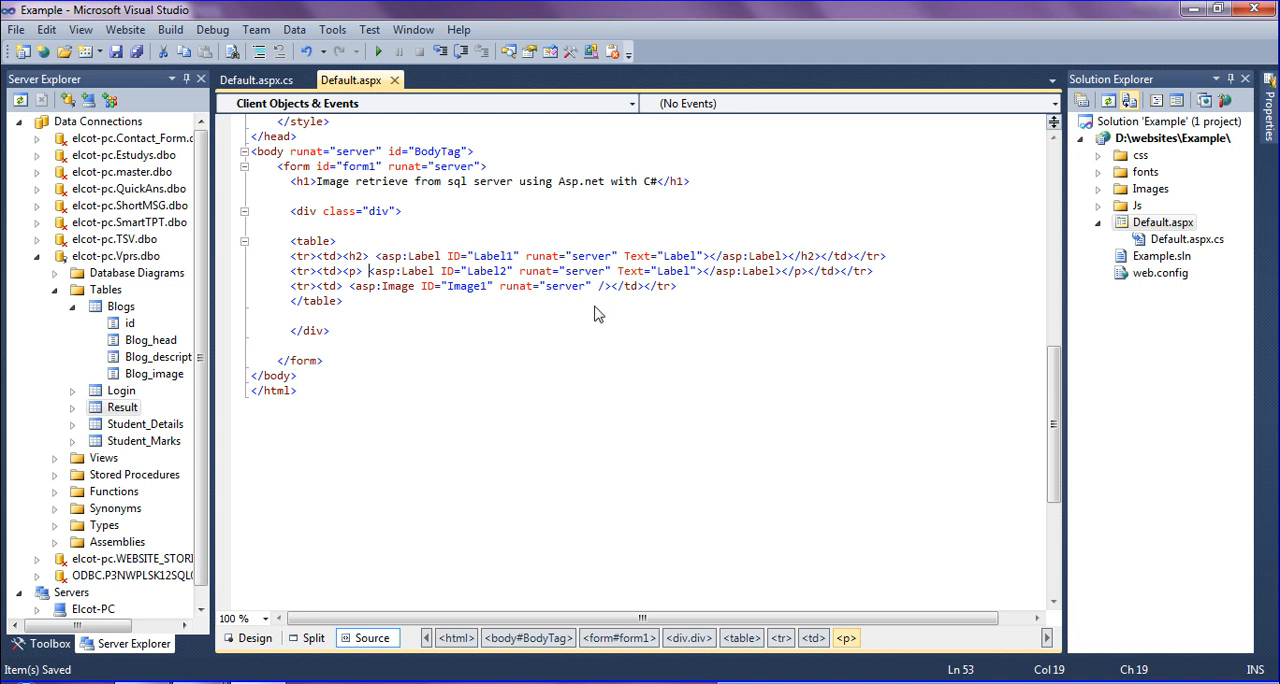
pyautogui.moveTo(597, 308)
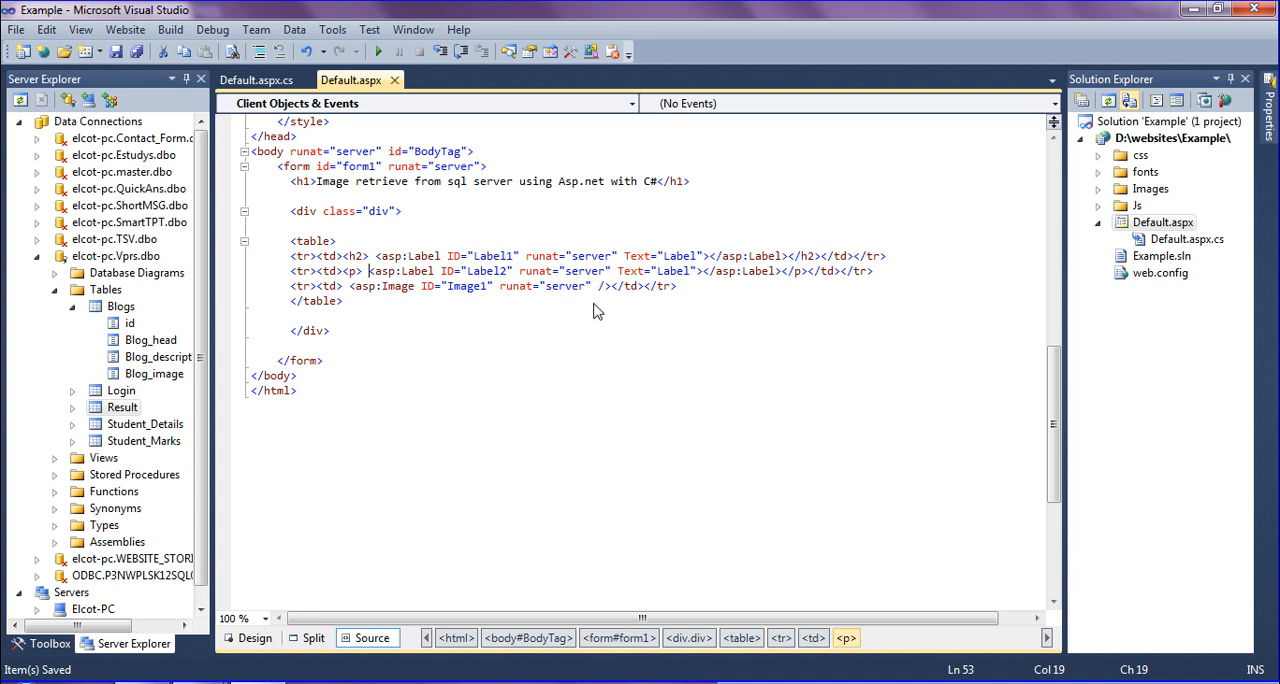
pyautogui.moveTo(563, 308)
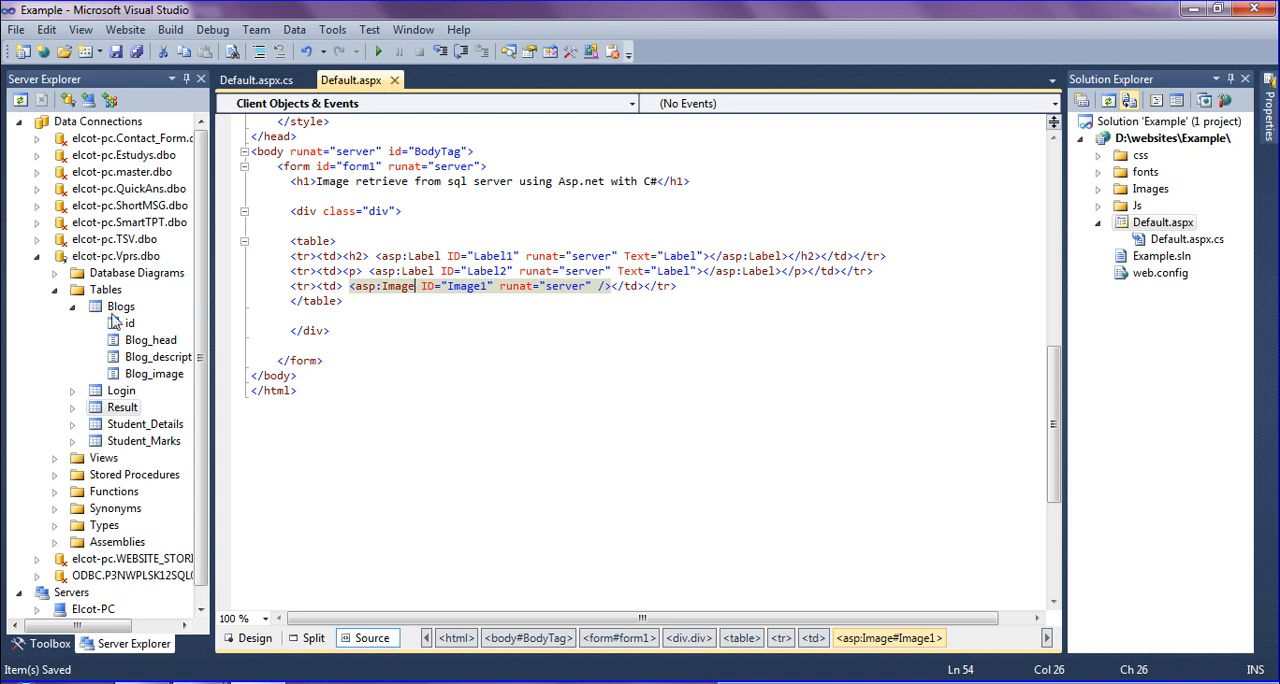
# View the Blogs table's stored data, then switch to Default.aspx.cs
pyautogui.rightClick(120, 306)
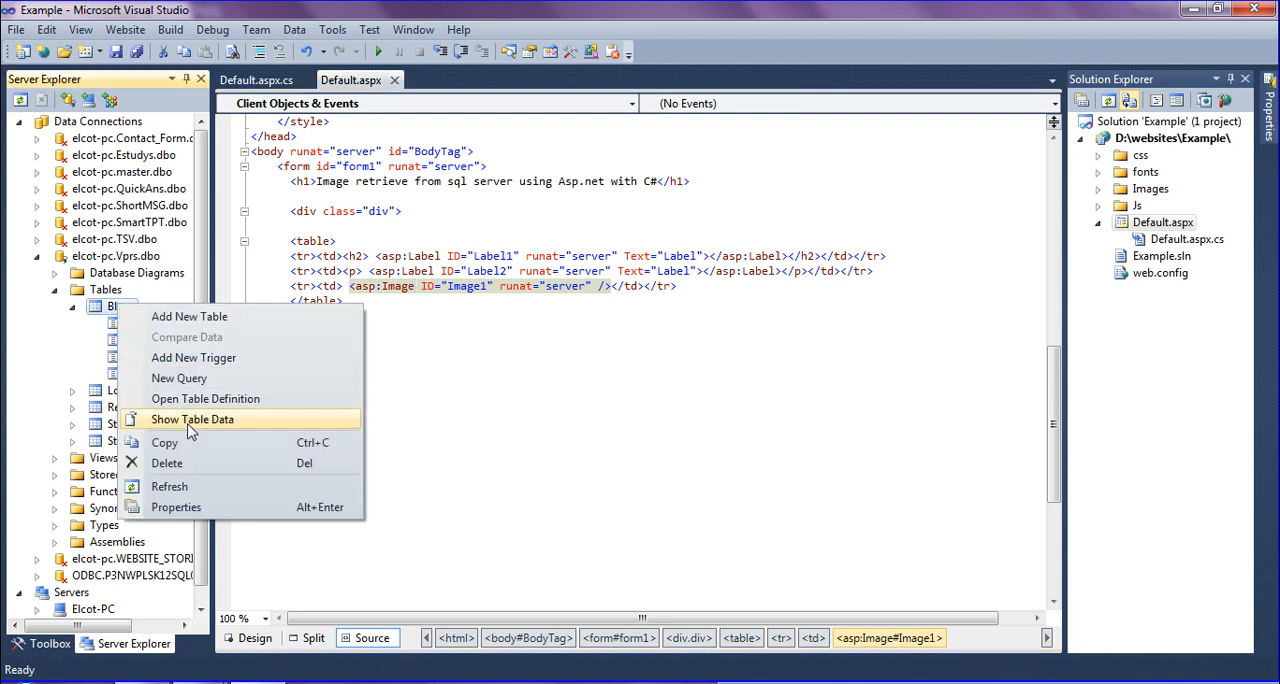
pyautogui.click(192, 419)
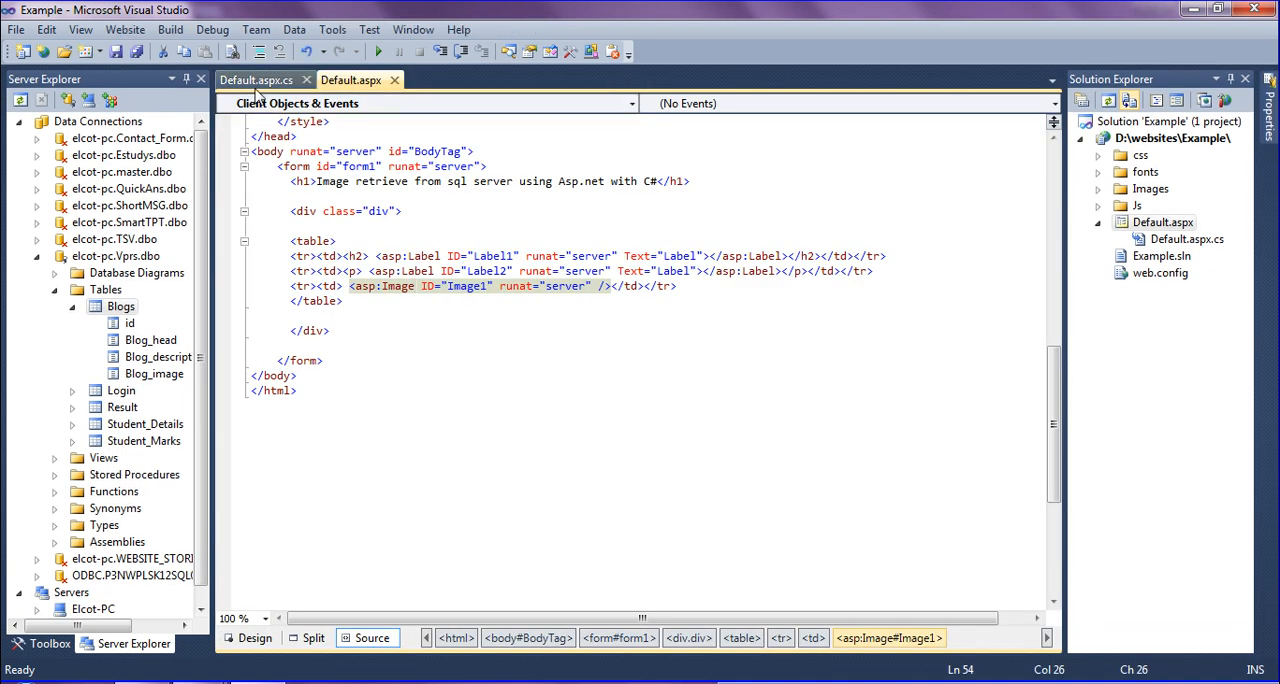
pyautogui.click(258, 80)
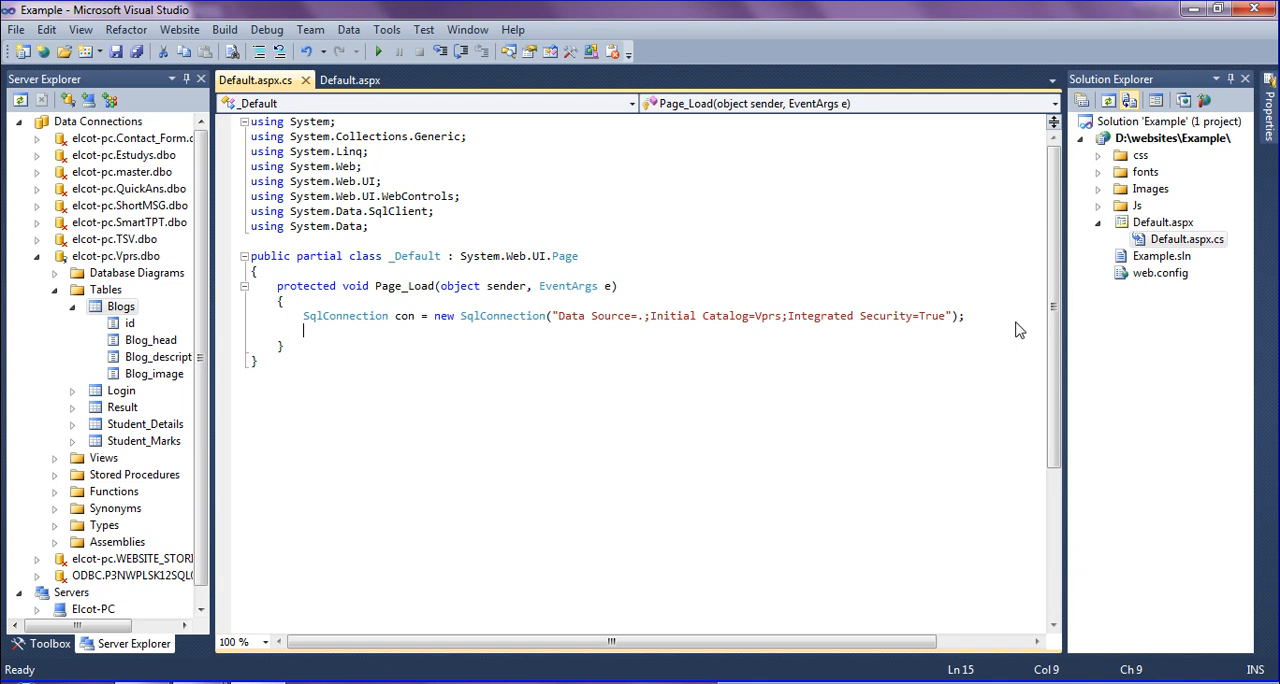
# In Page_Load, declare SqlDataAdapter sda with "select * from Blogs" and con
pyautogui.write('s')
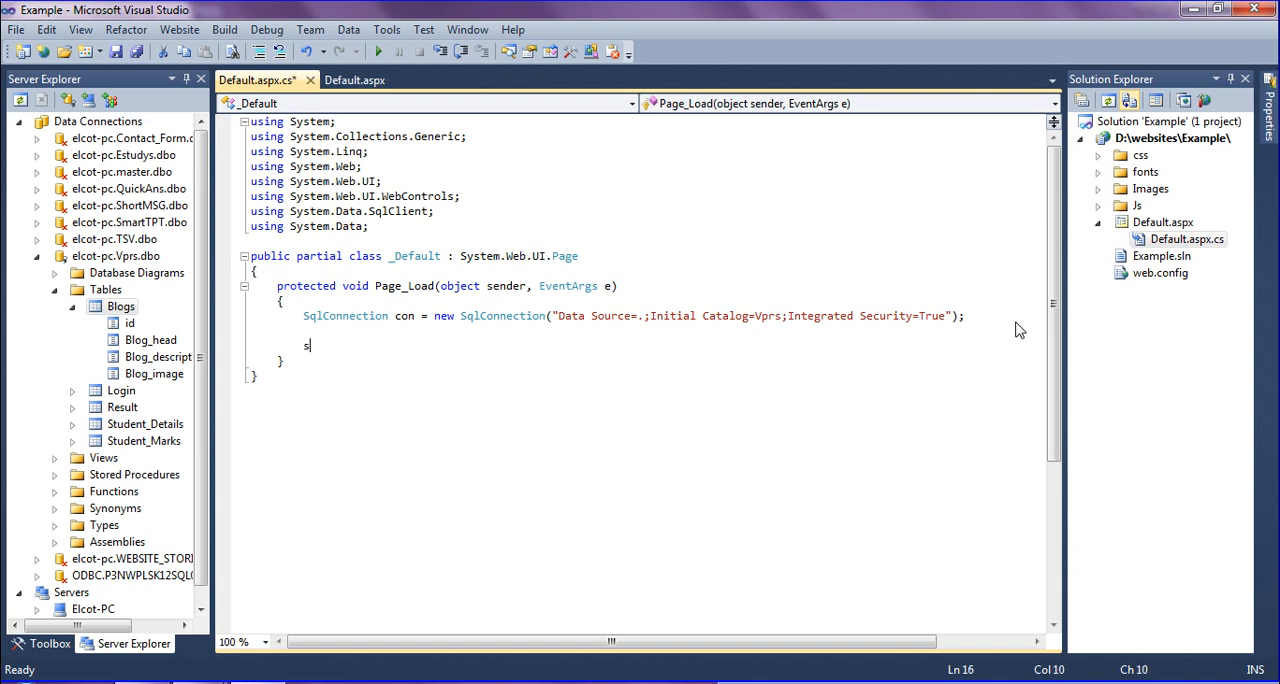
pyautogui.write('ql')
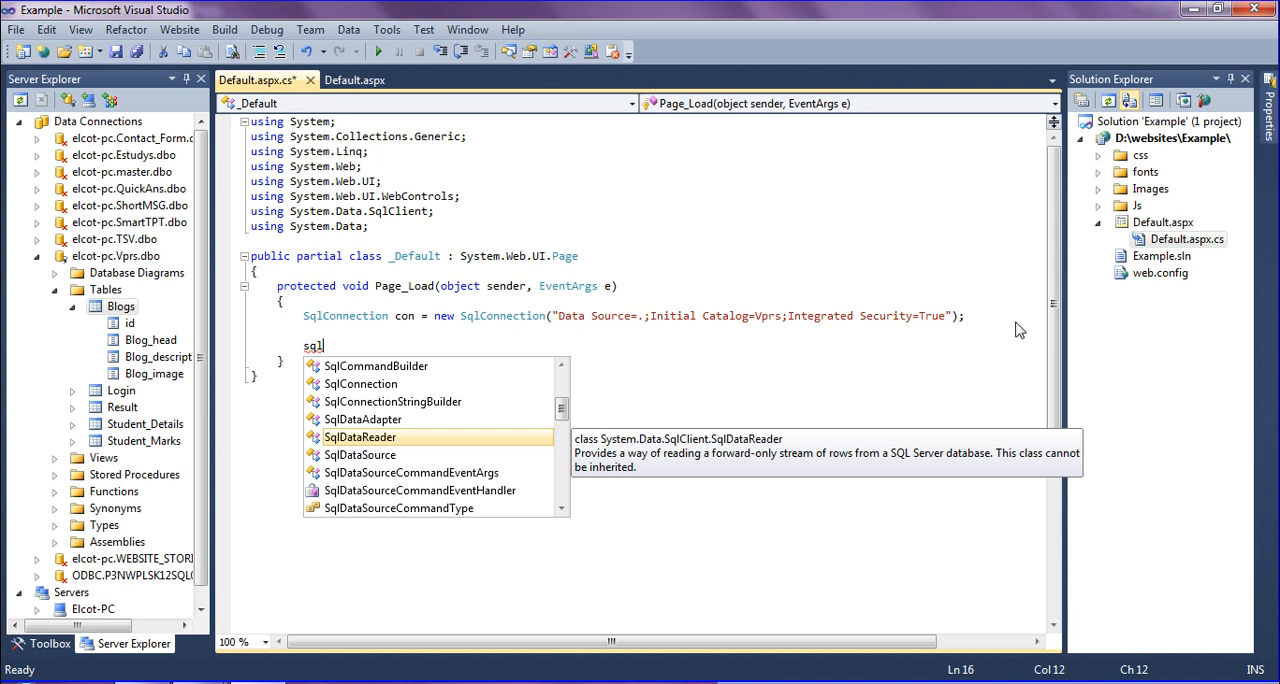
pyautogui.write('dapter')
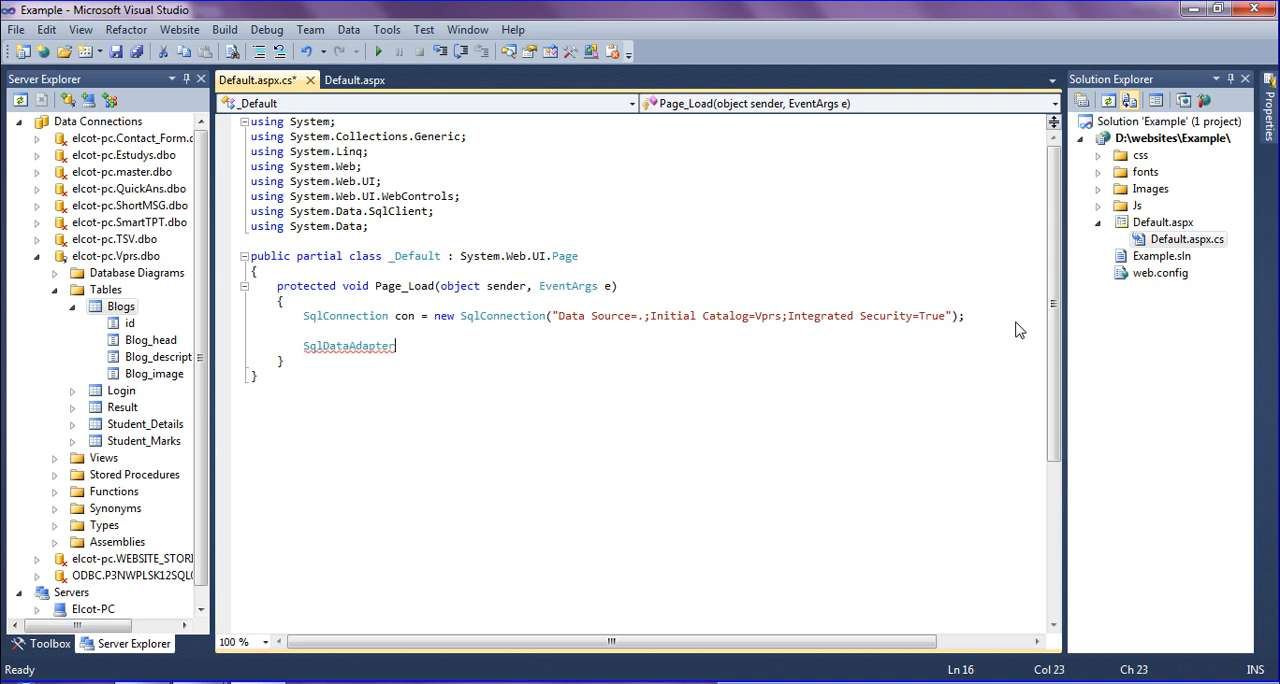
pyautogui.write('sda = new')
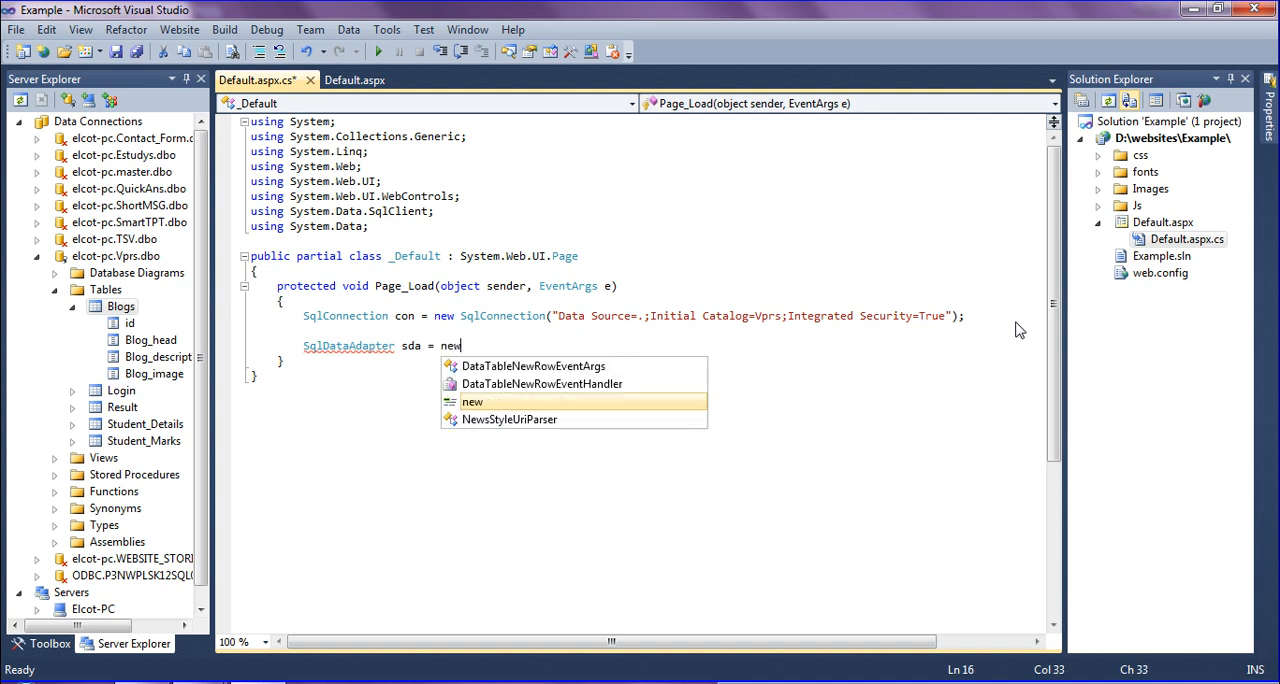
pyautogui.write('SqlDataAdapter()')
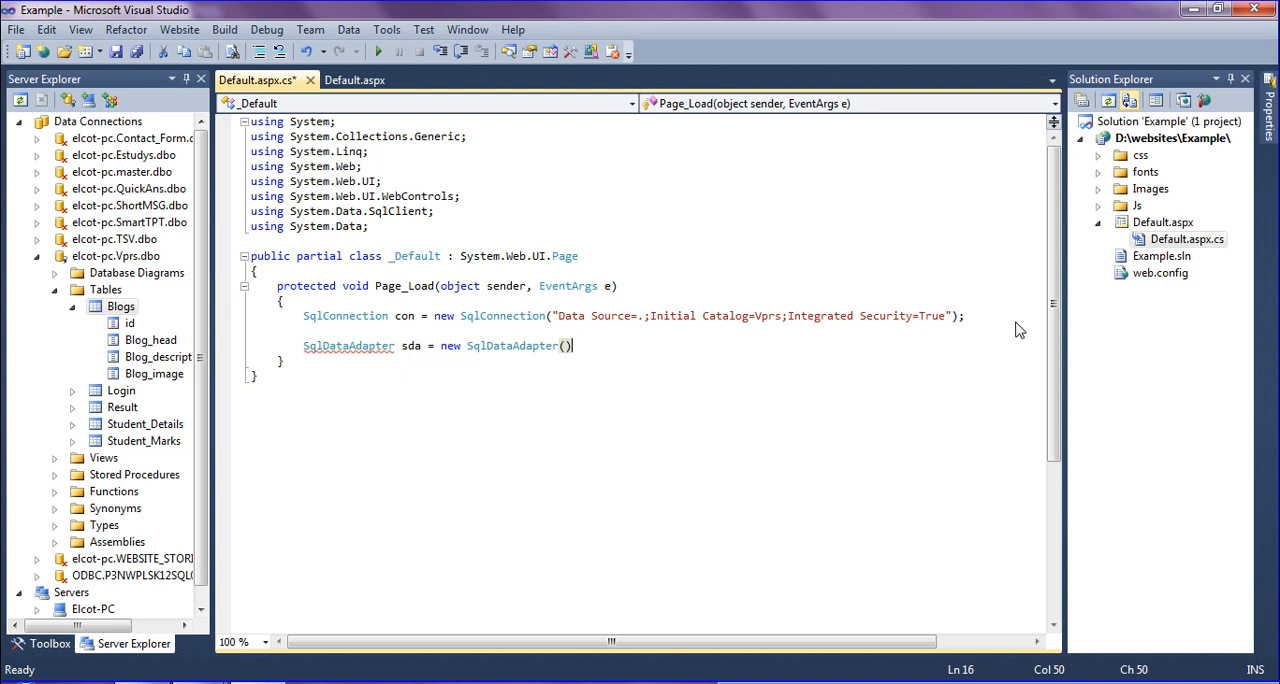
pyautogui.write('""')
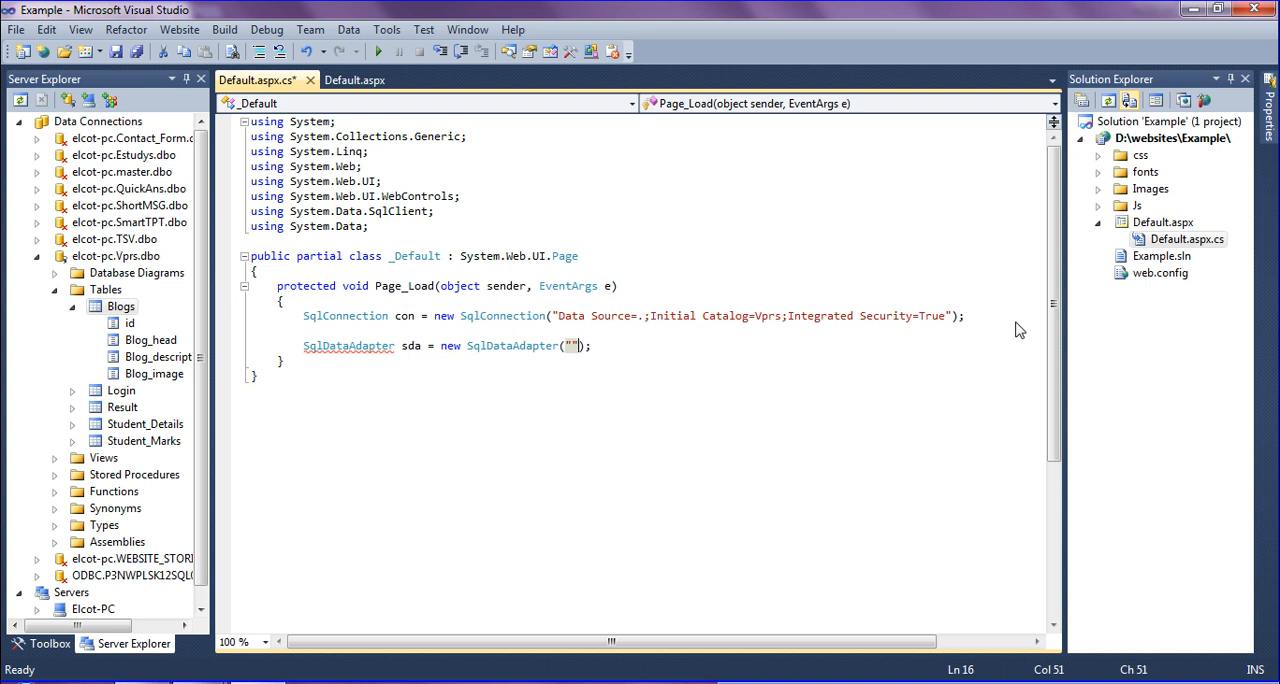
pyautogui.write('select * from')
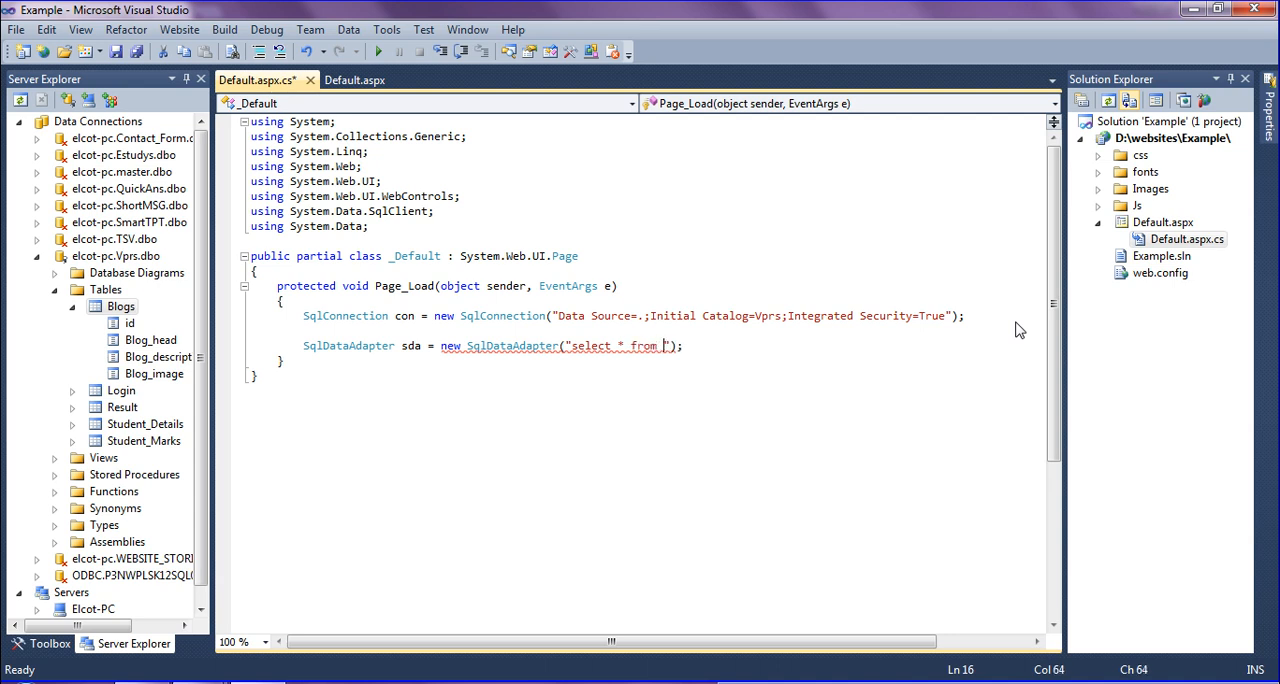
pyautogui.write('Blog')
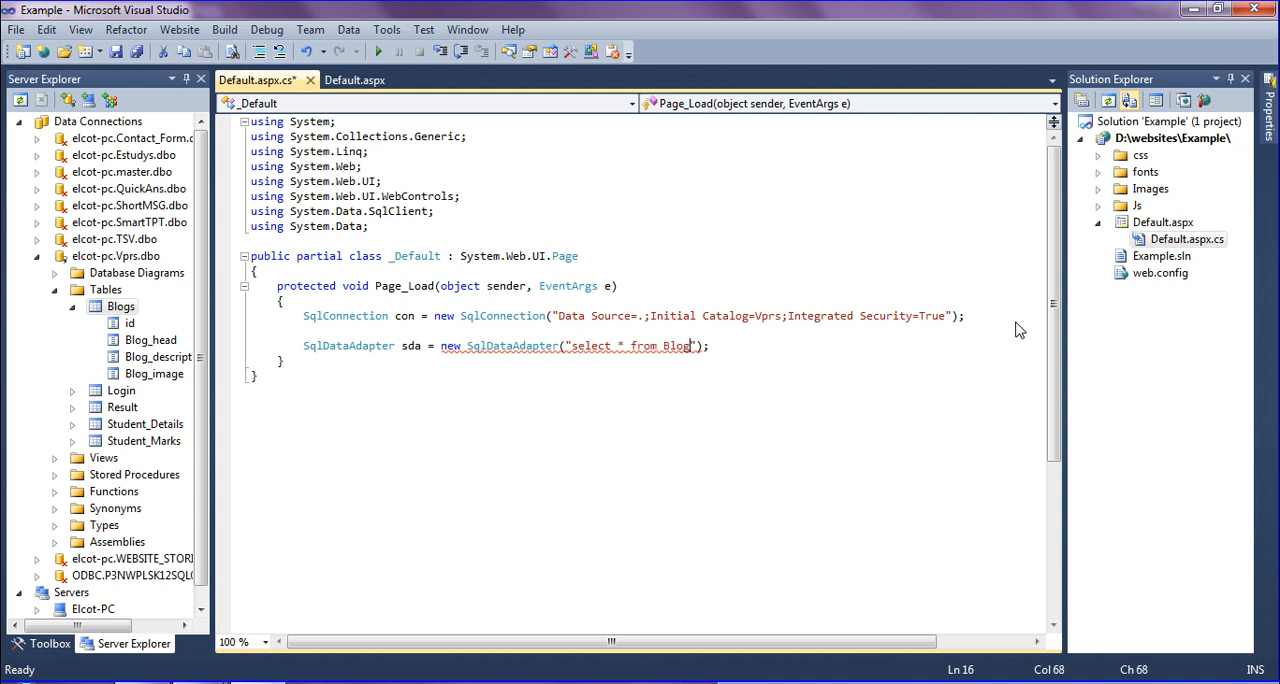
pyautogui.write('s')
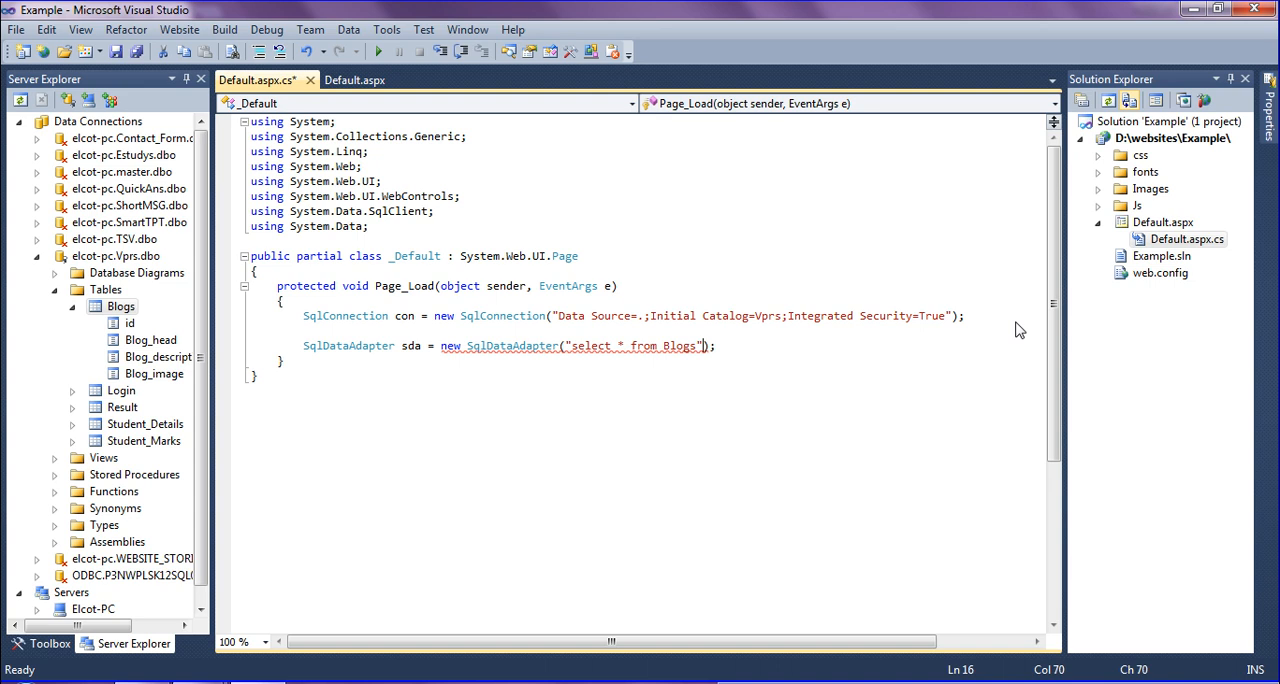
pyautogui.write(', con')
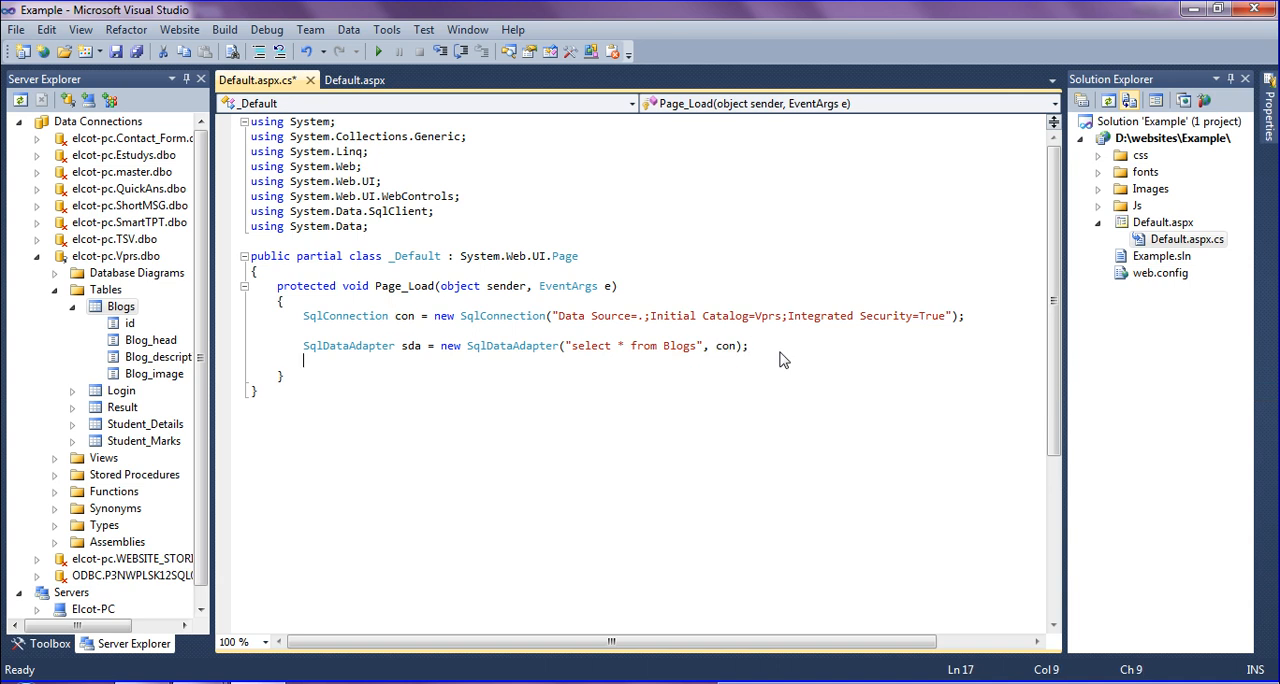
# Add 'DataTable dt = new DataTable();' and 'sda.Fill(dt);' to Page_Load
pyautogui.write('da')
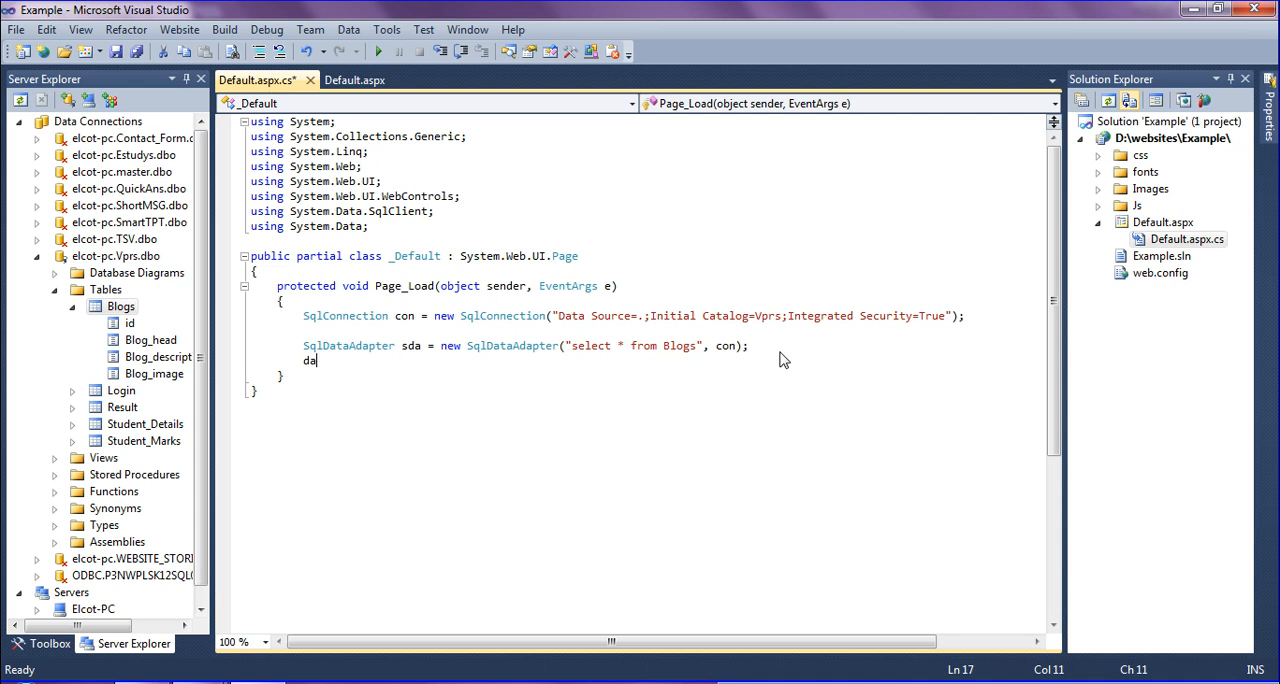
pyautogui.write('DataTable dt')
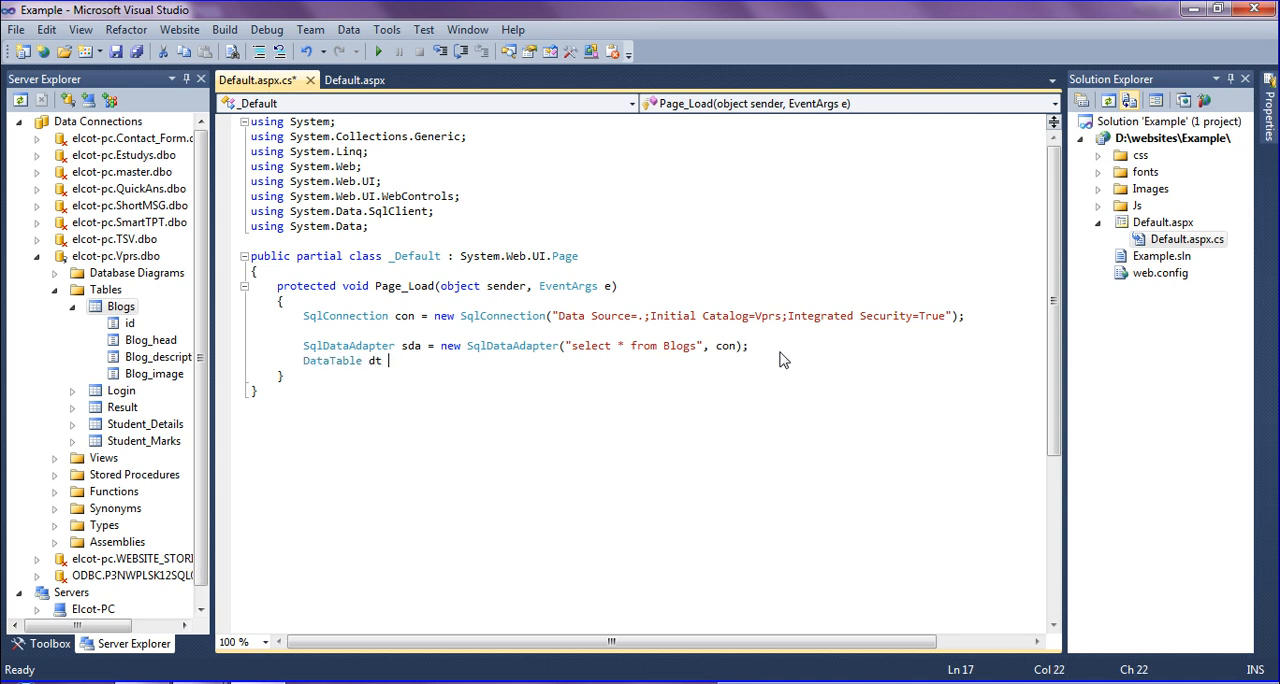
pyautogui.write('= new')
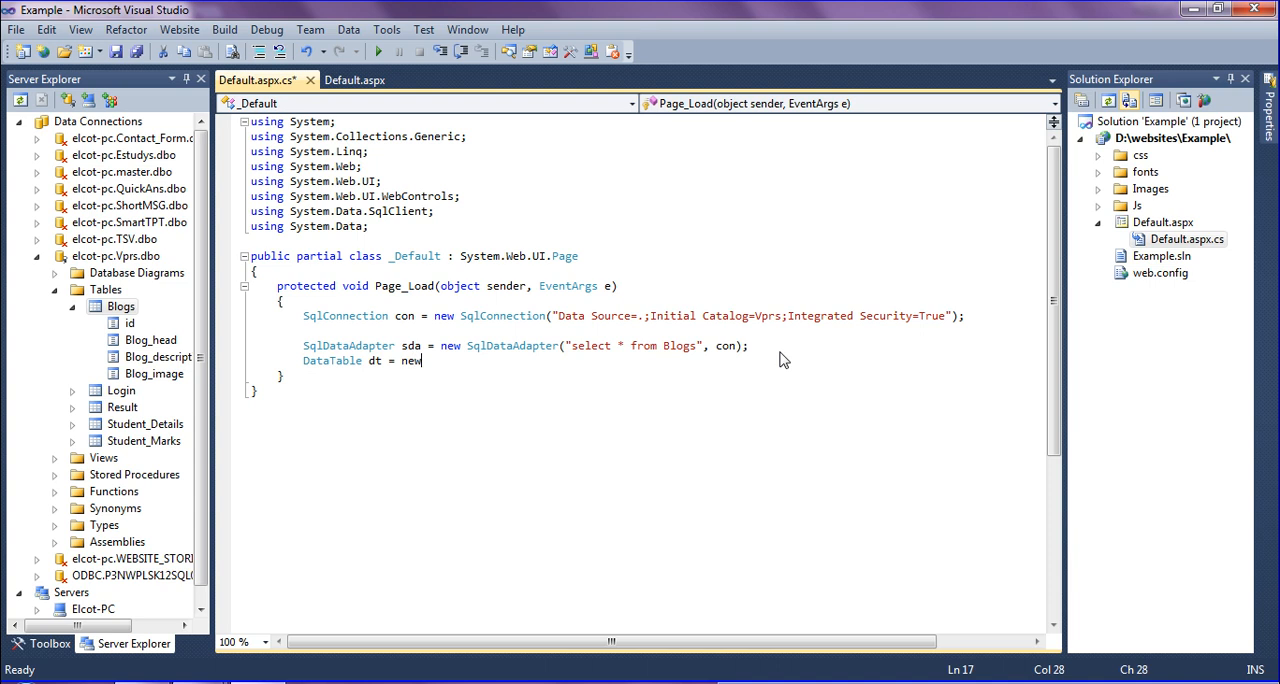
pyautogui.write('DataTable();')
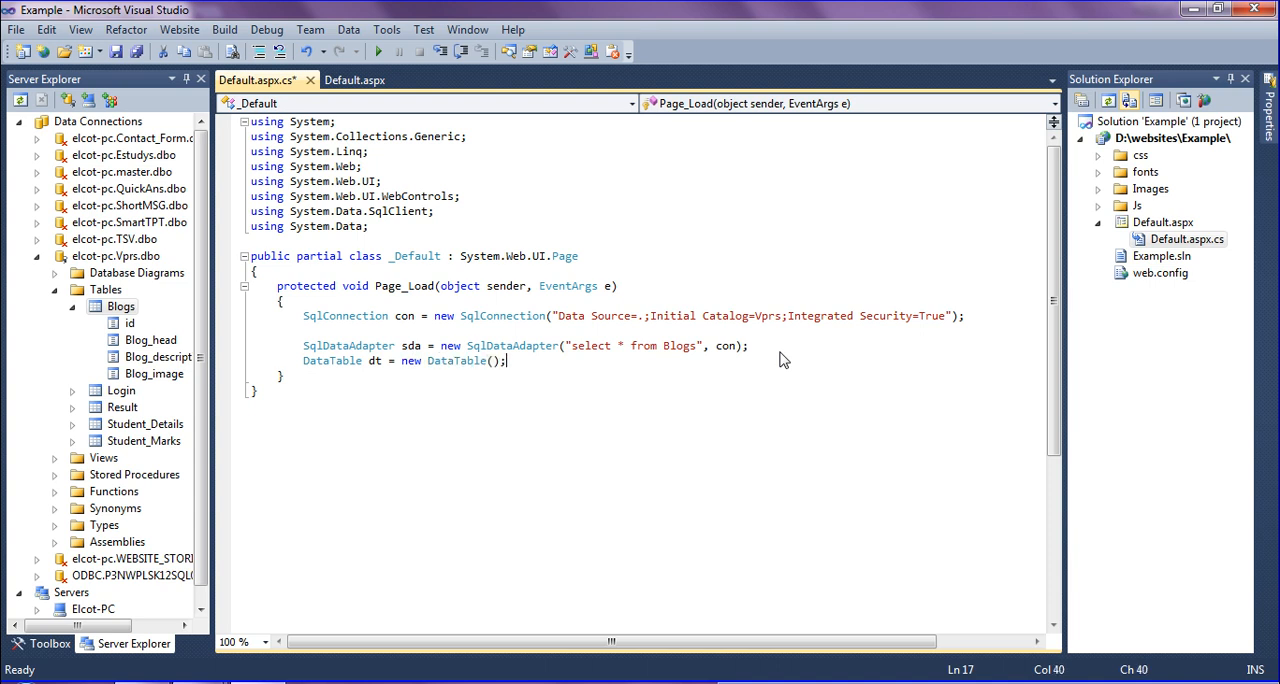
pyautogui.write('sda.')
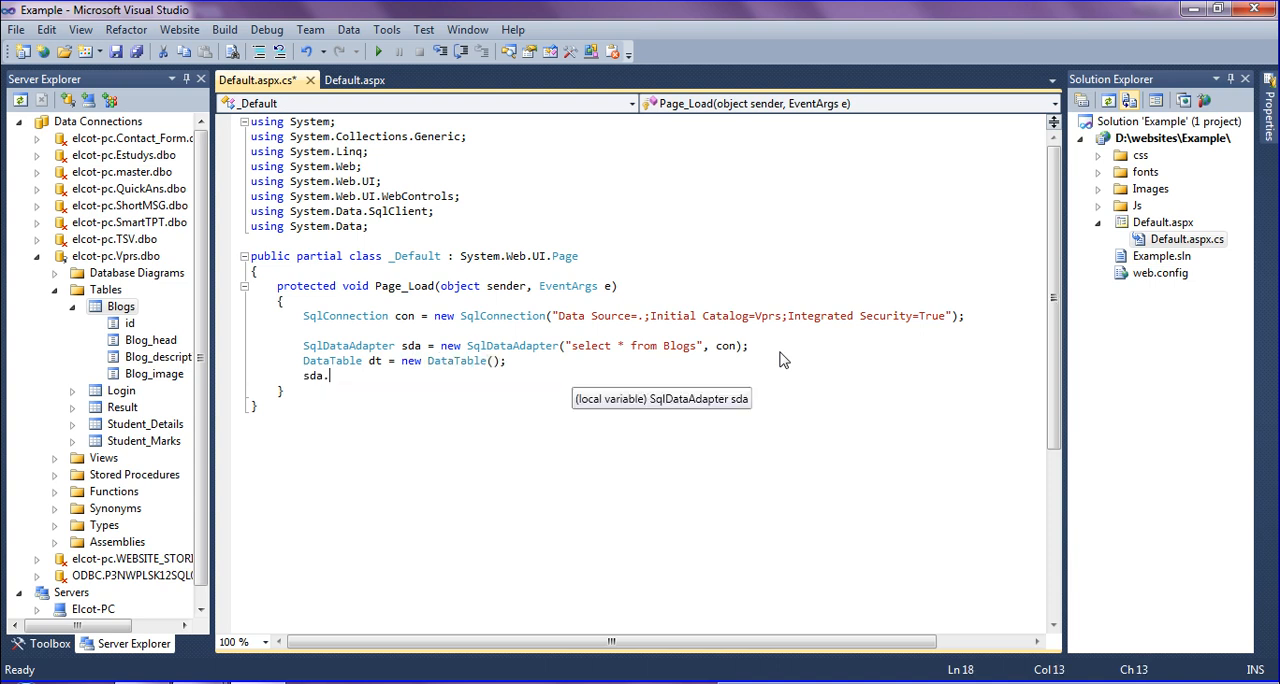
pyautogui.write('Fill')
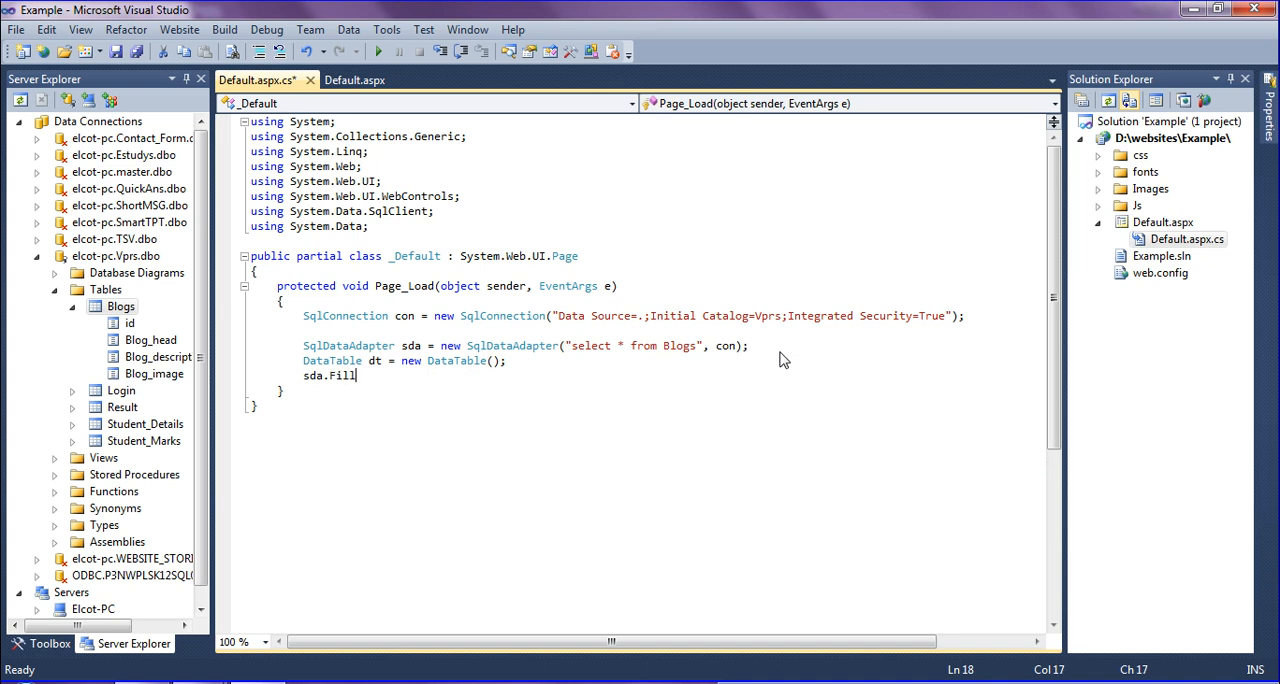
pyautogui.write('(dt);')
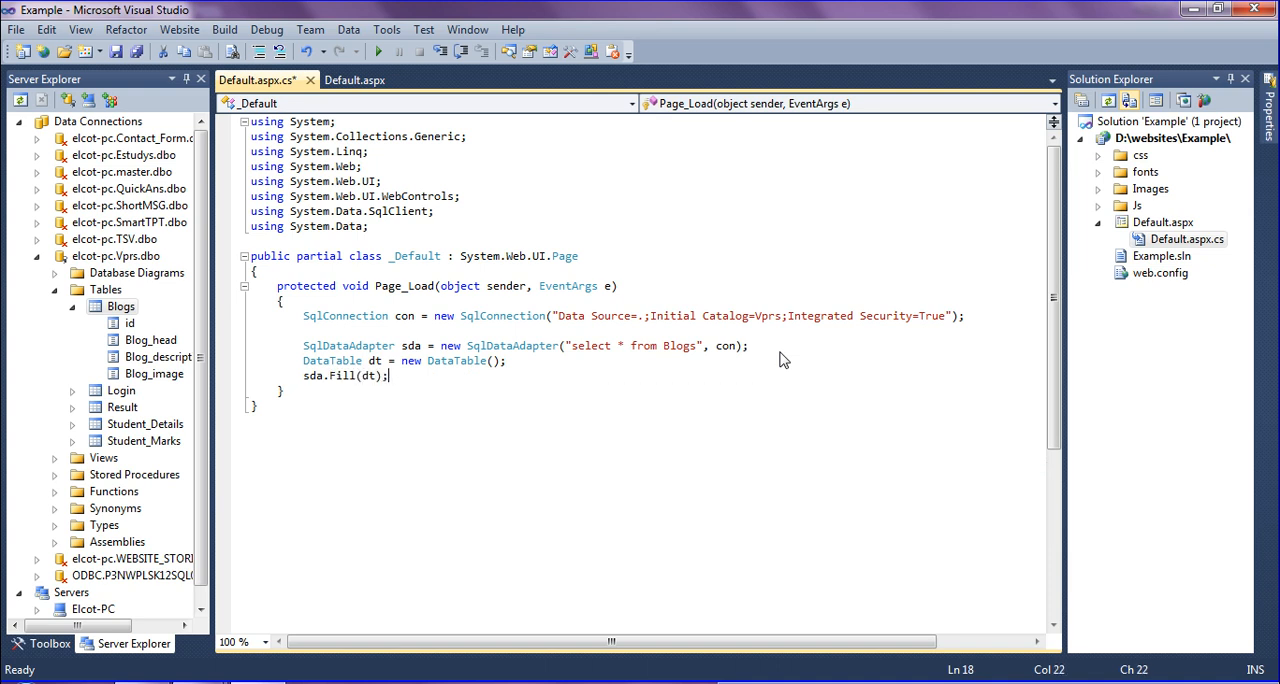
pyautogui.press('Enter')
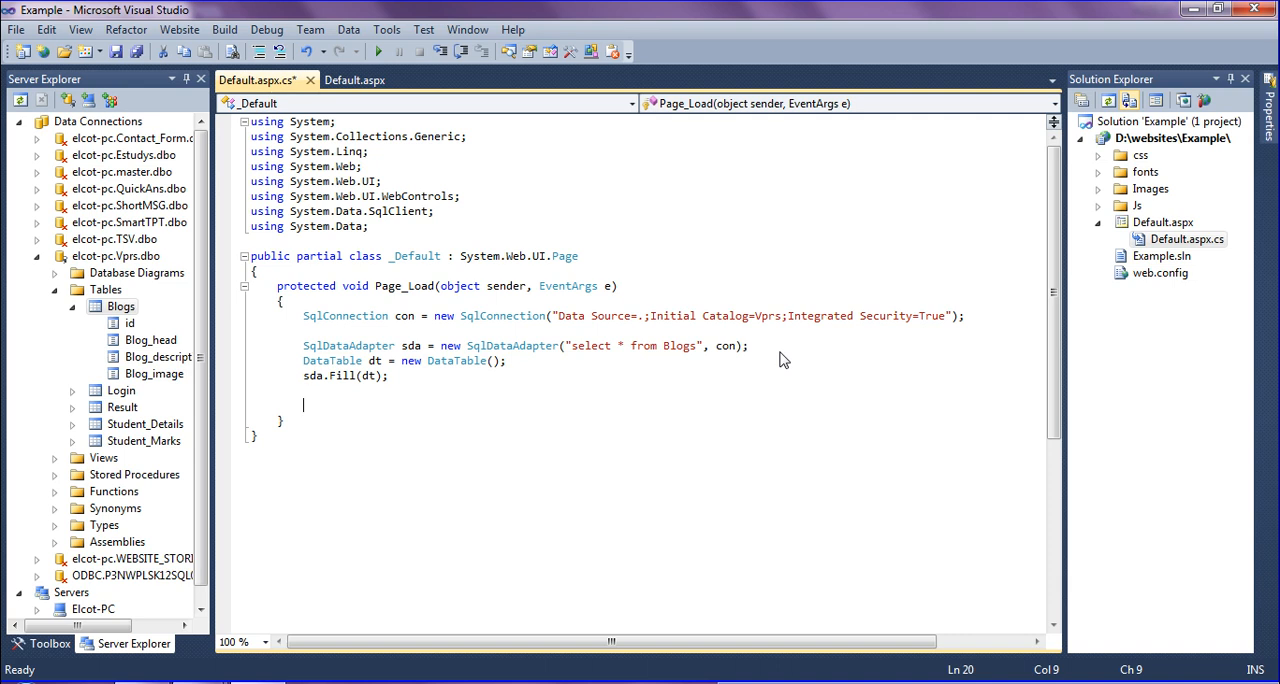
# Set Label1.Text to dt.Rows[0]["Blog_head"].ToString()
pyautogui.write('Label1')
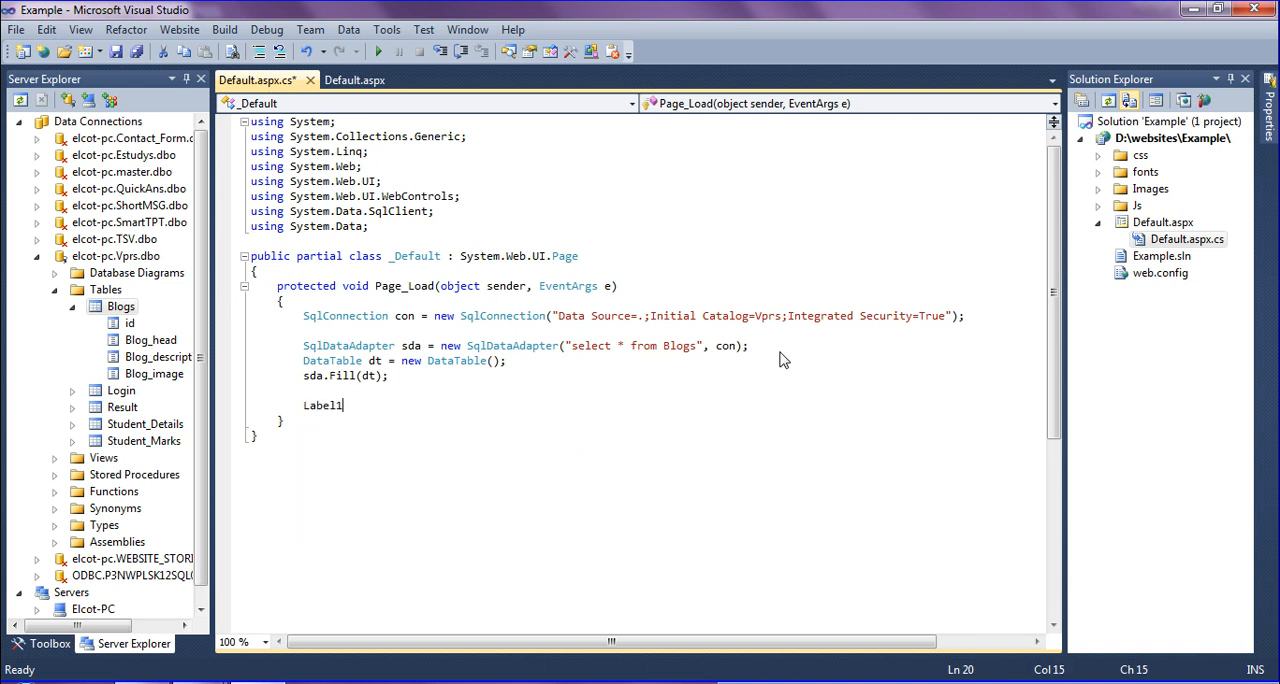
pyautogui.write('.Text =')
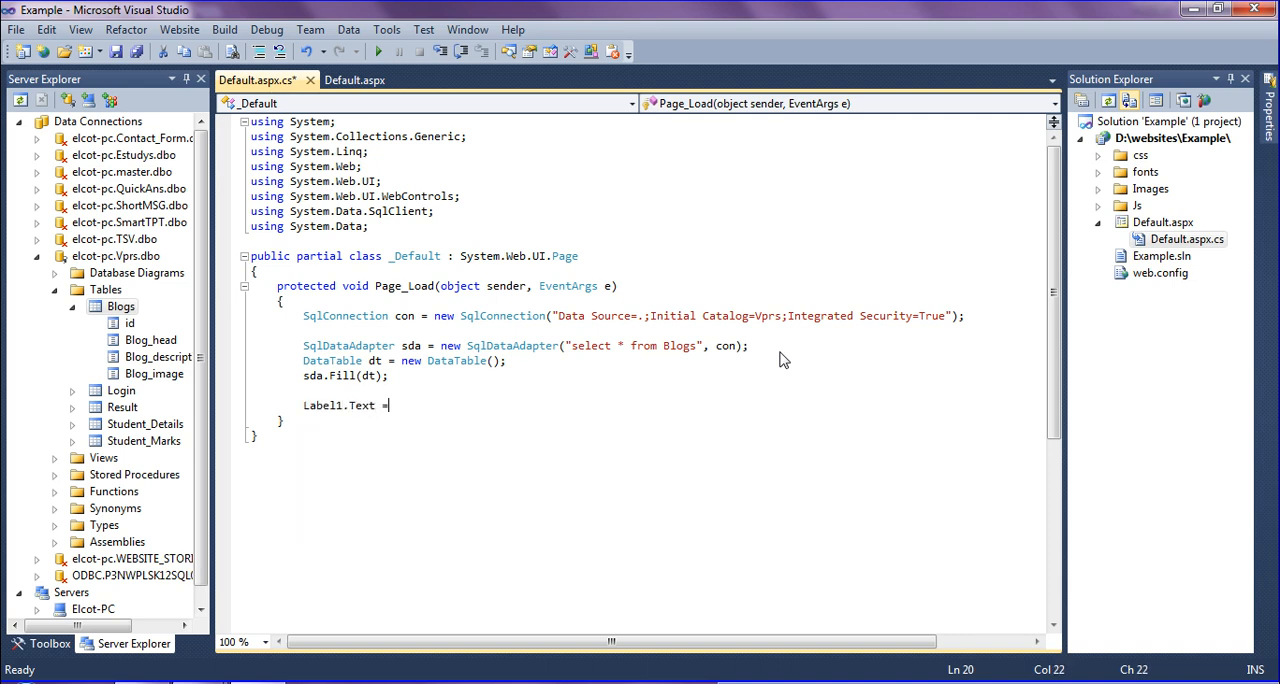
pyautogui.write('dt')
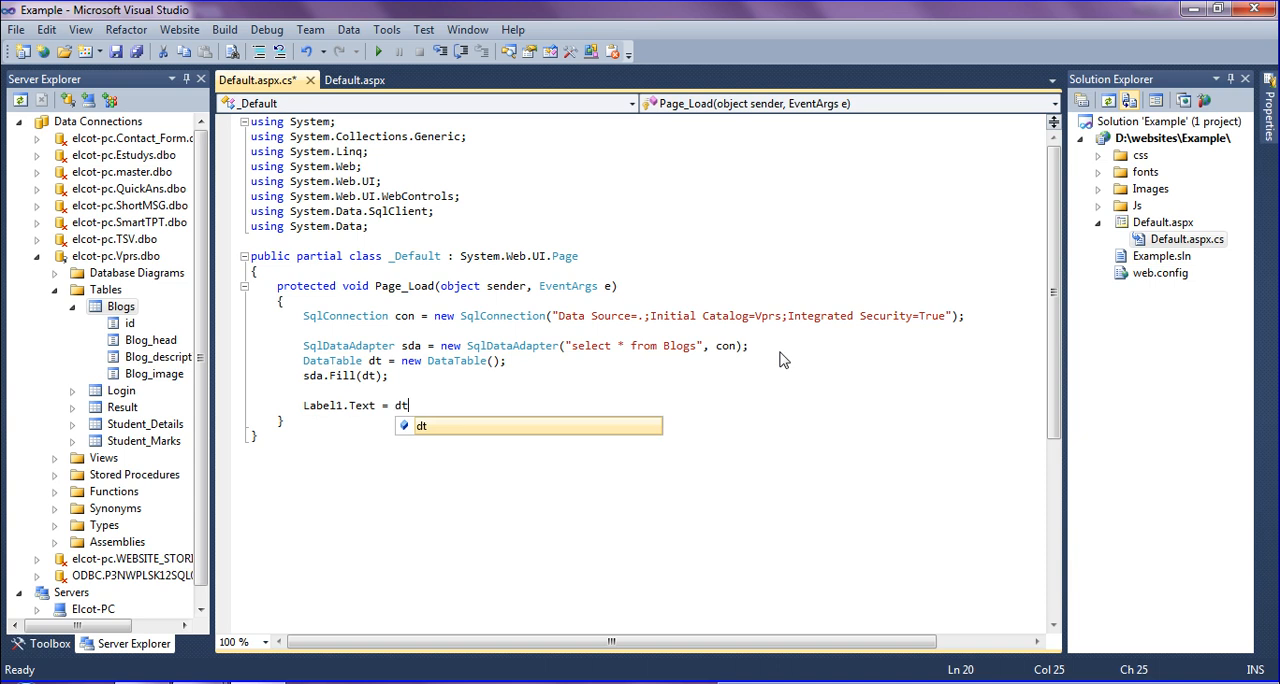
pyautogui.write('.row')
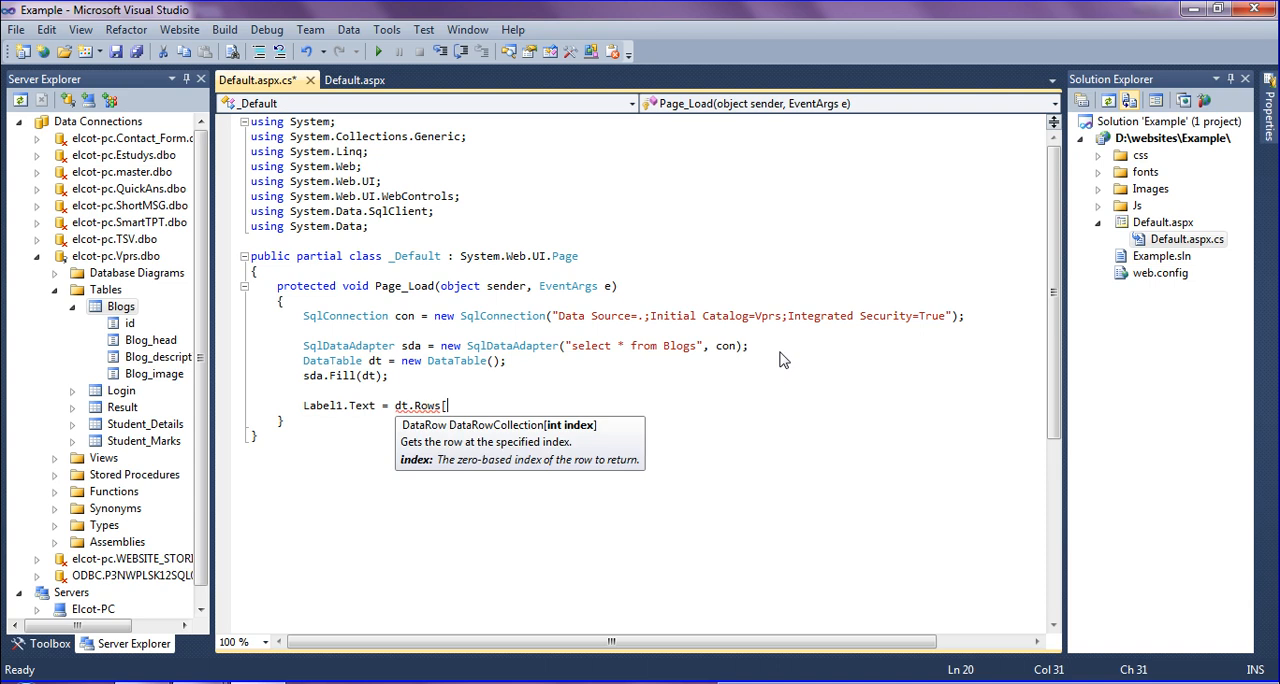
pyautogui.write('0]')
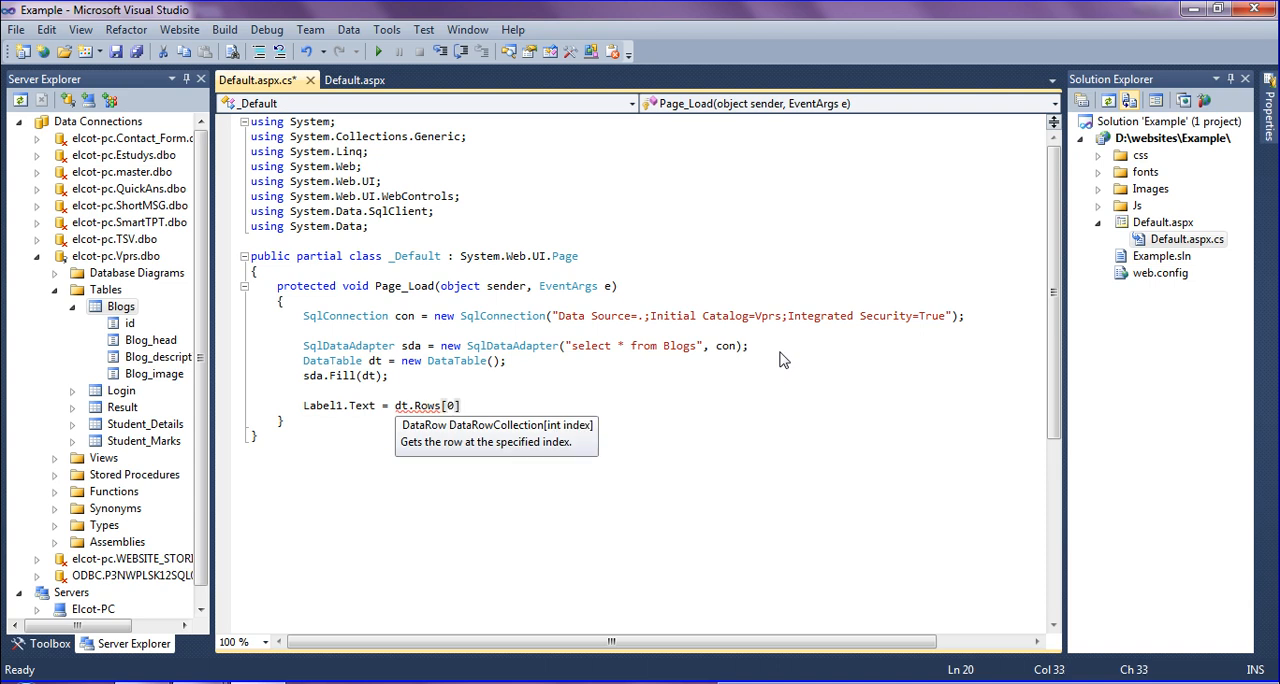
pyautogui.write('[]')
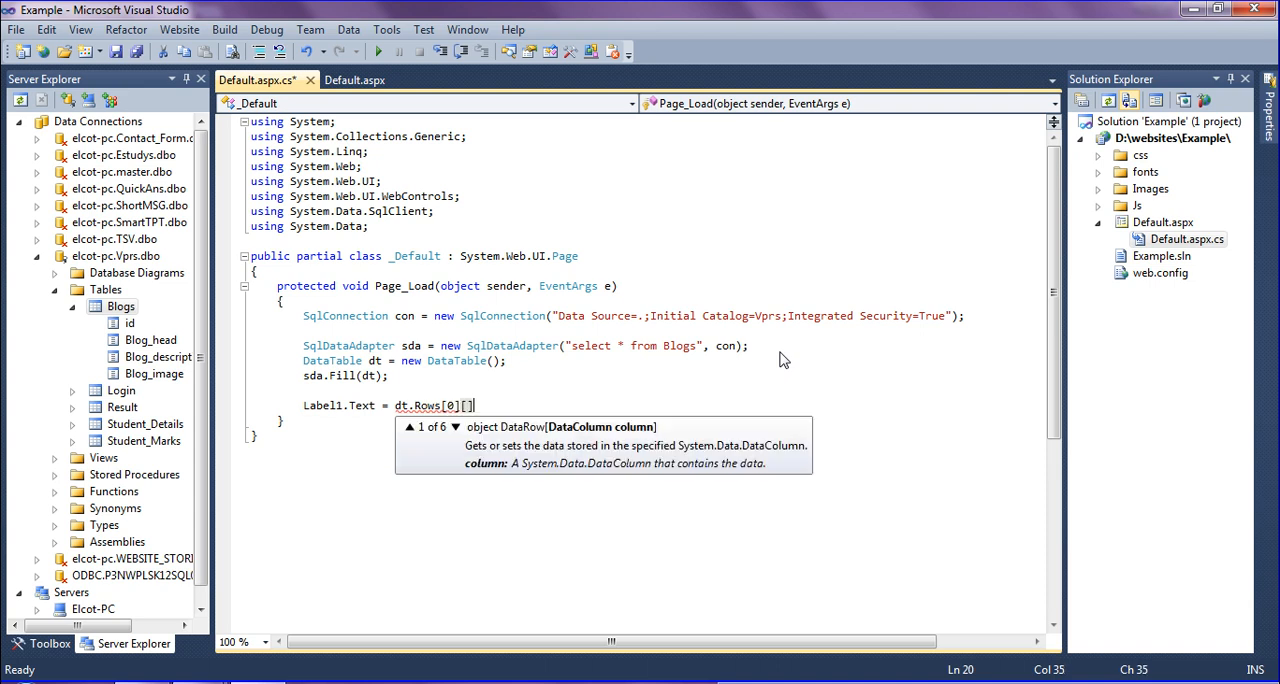
pyautogui.write('"')
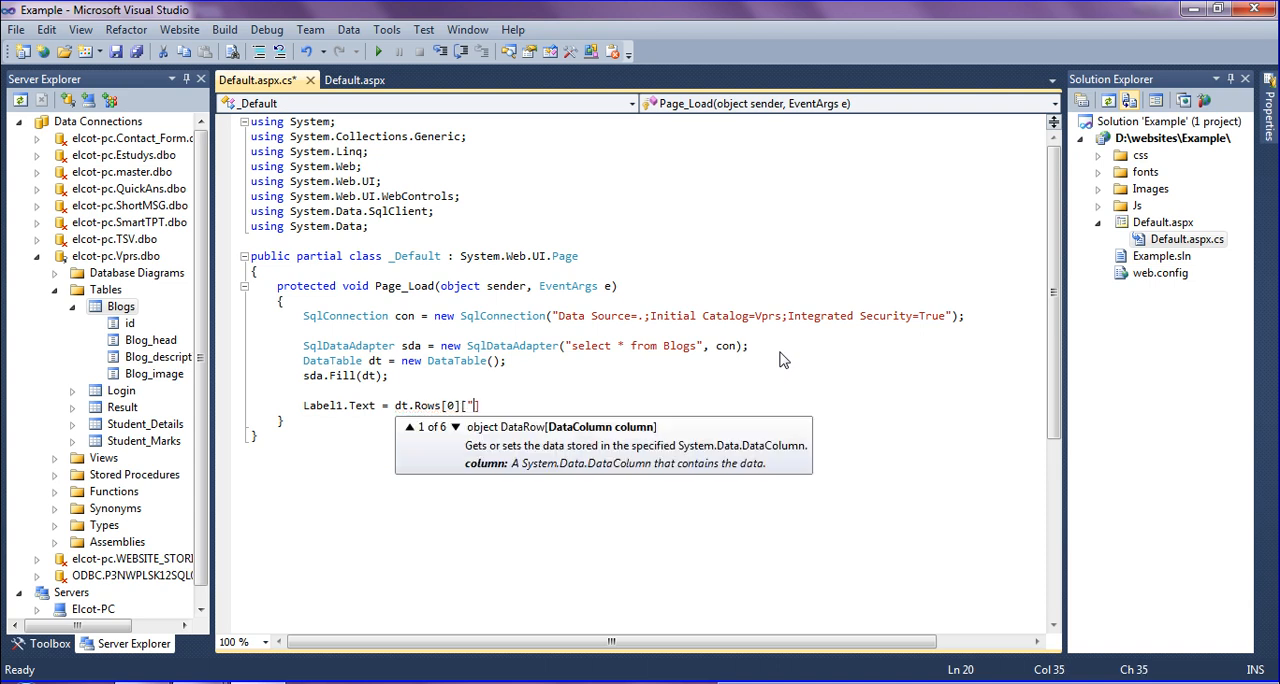
pyautogui.write('Blog')
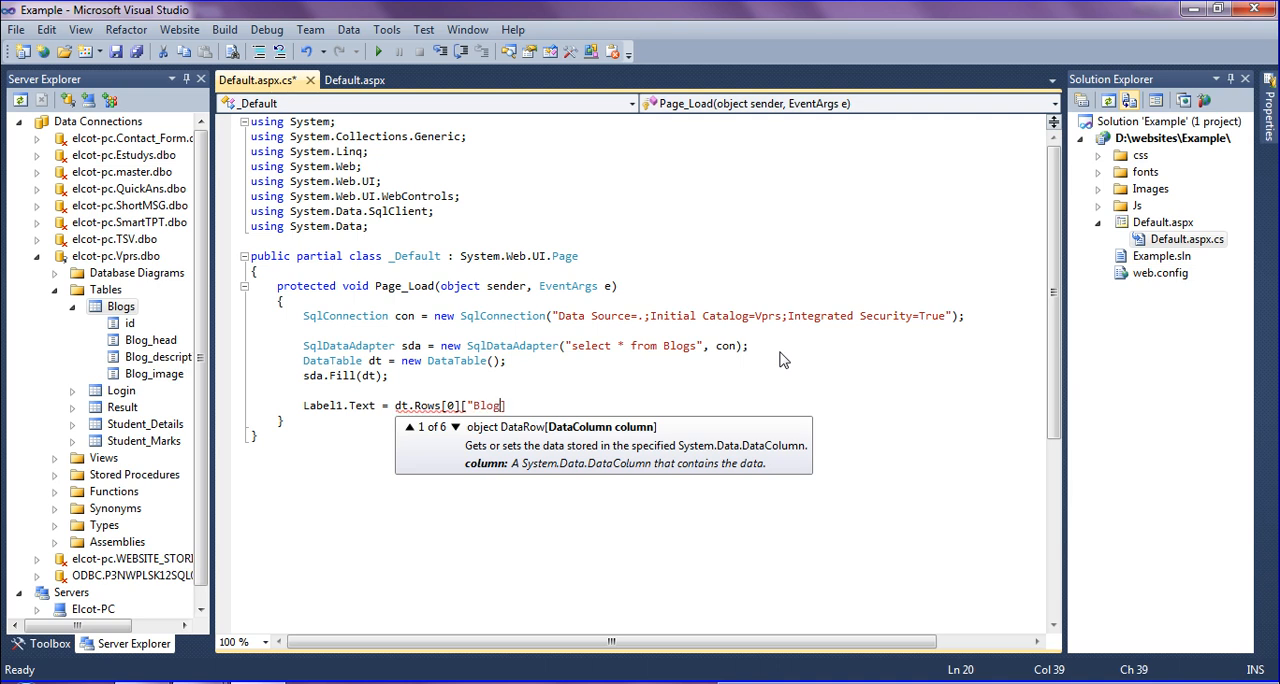
pyautogui.write('_head')
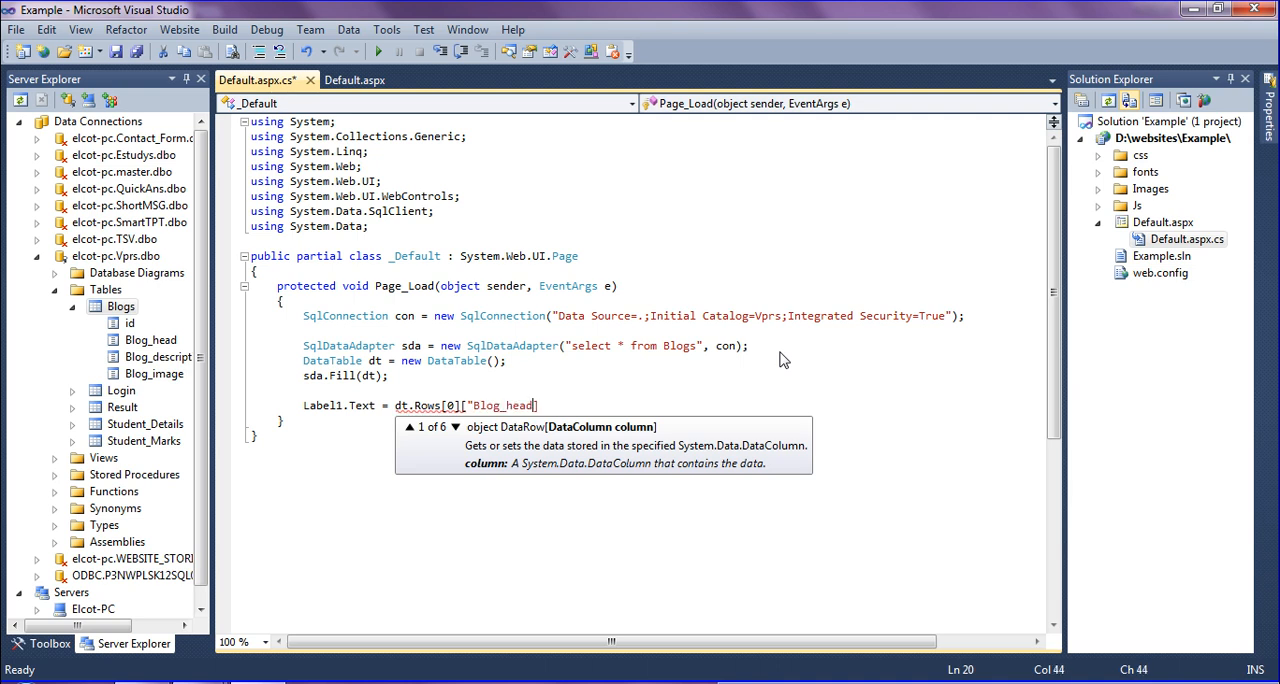
pyautogui.write('"]')
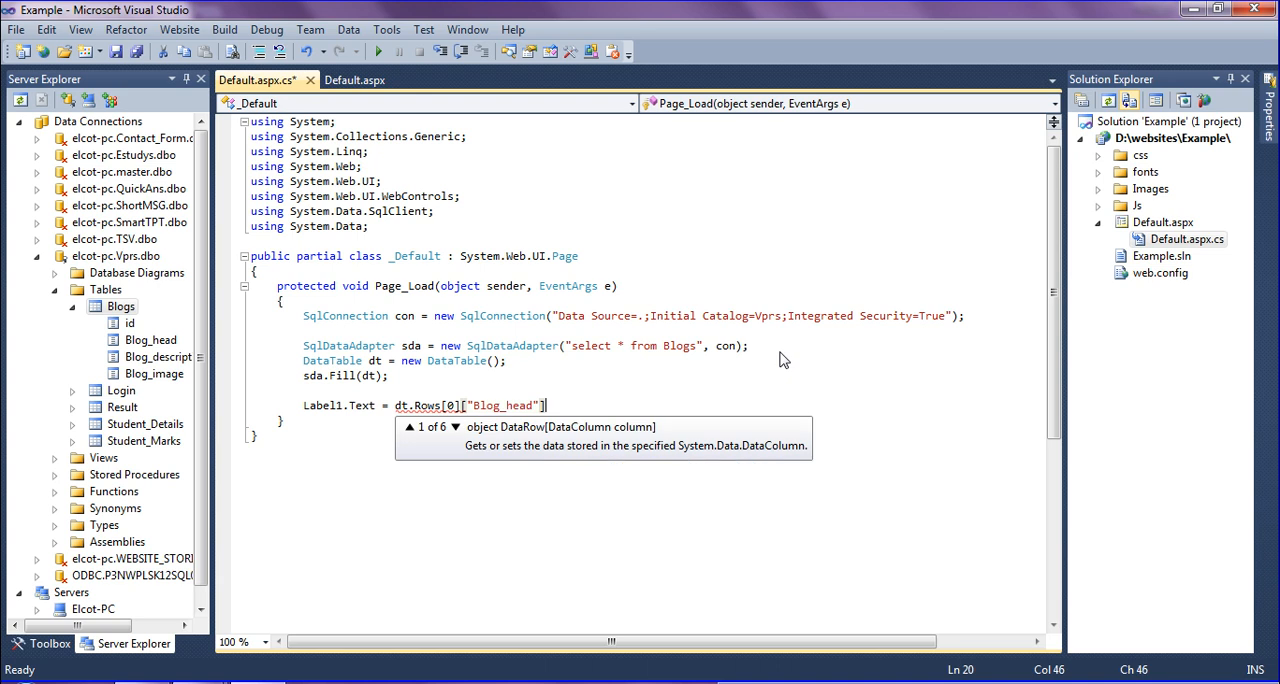
pyautogui.write('.ToString();')
pyautogui.write('l')
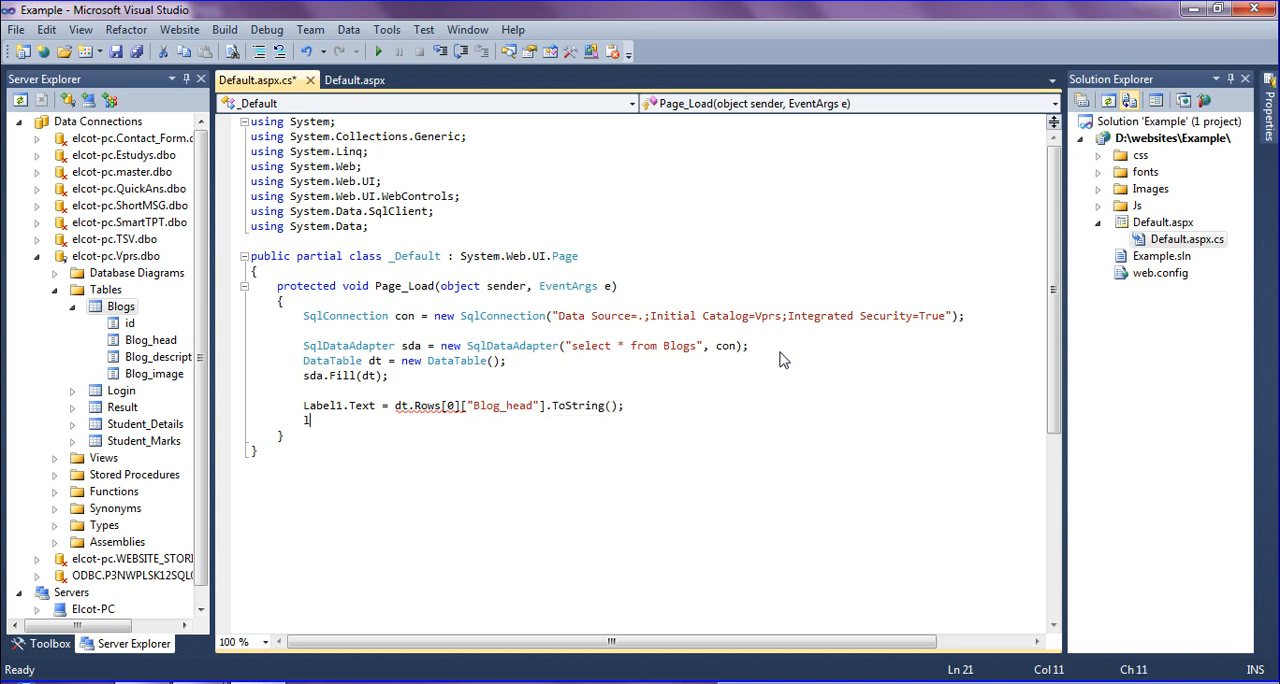
# Set Label2.Text to dt.Rows[0]["Blog_description"].ToString()
pyautogui.write('abel2')
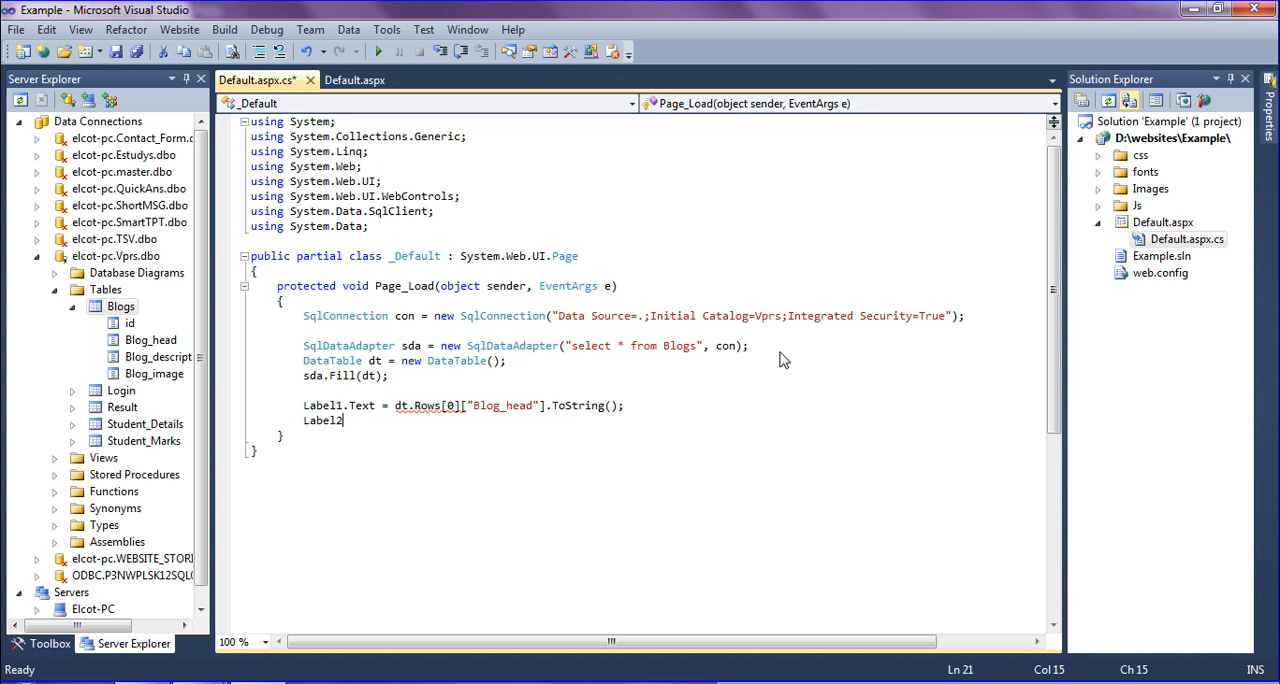
pyautogui.write('.Text = dt')
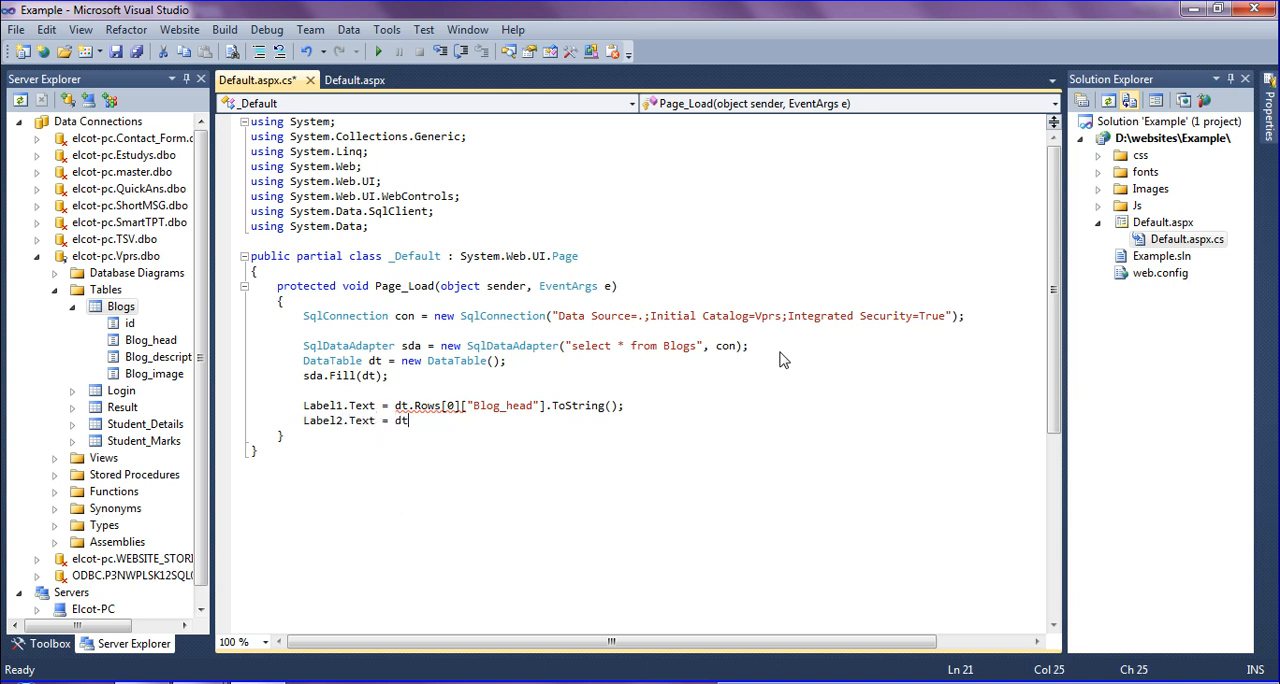
pyautogui.write('.ro')
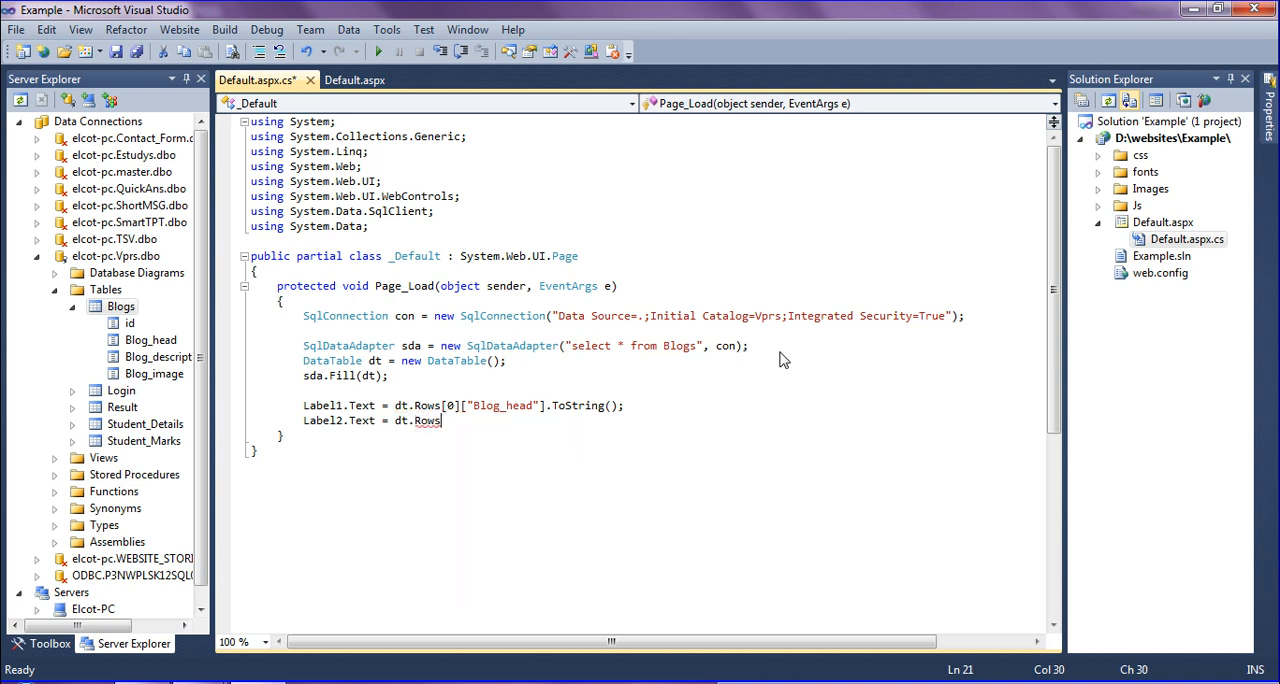
pyautogui.write('[0]')
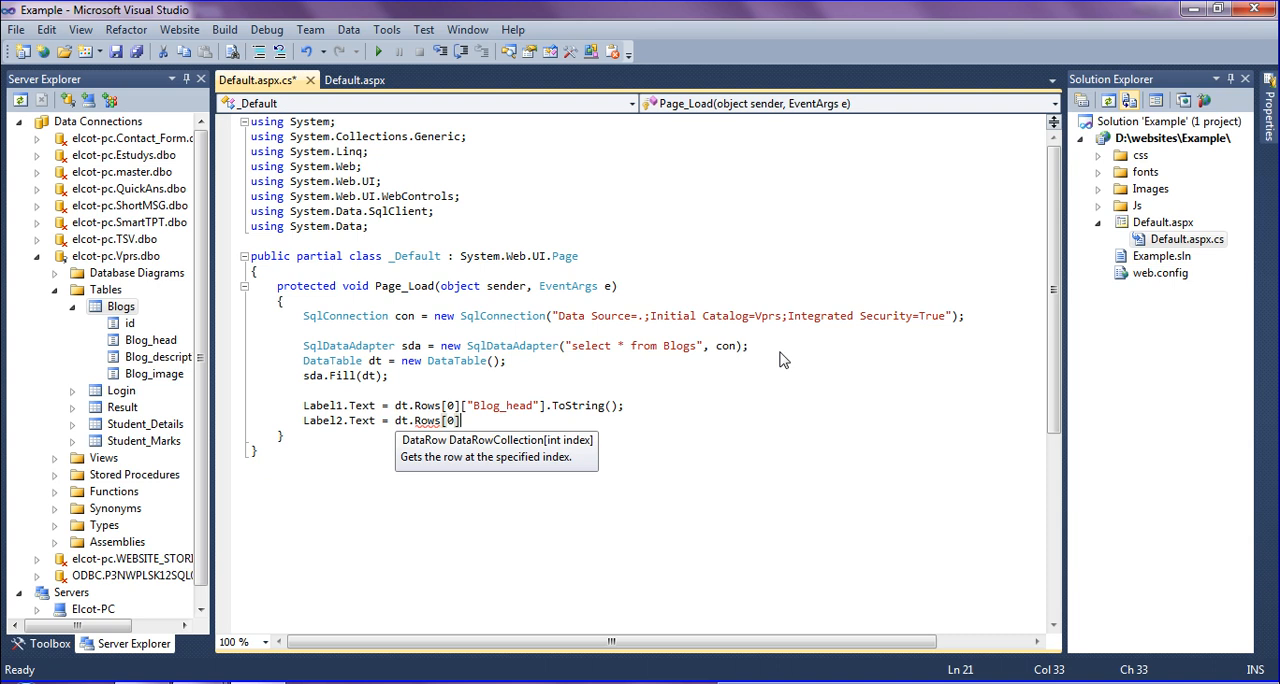
pyautogui.write('["')
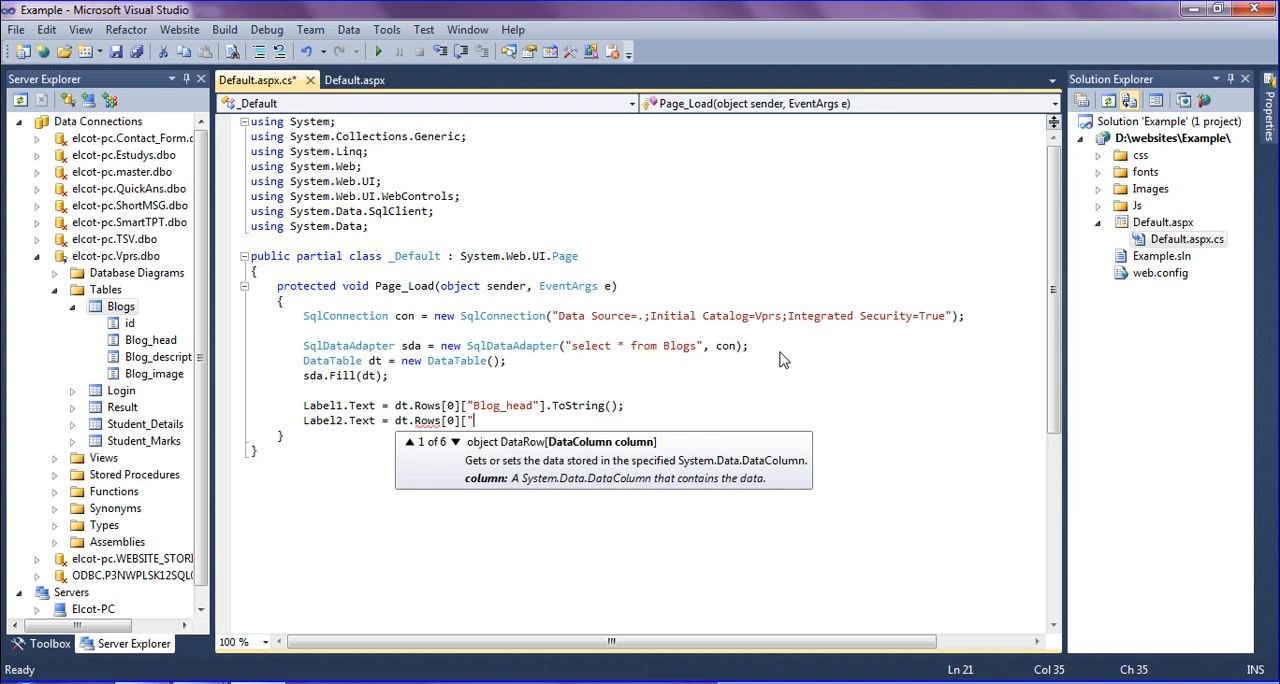
pyautogui.write('Blog_de')
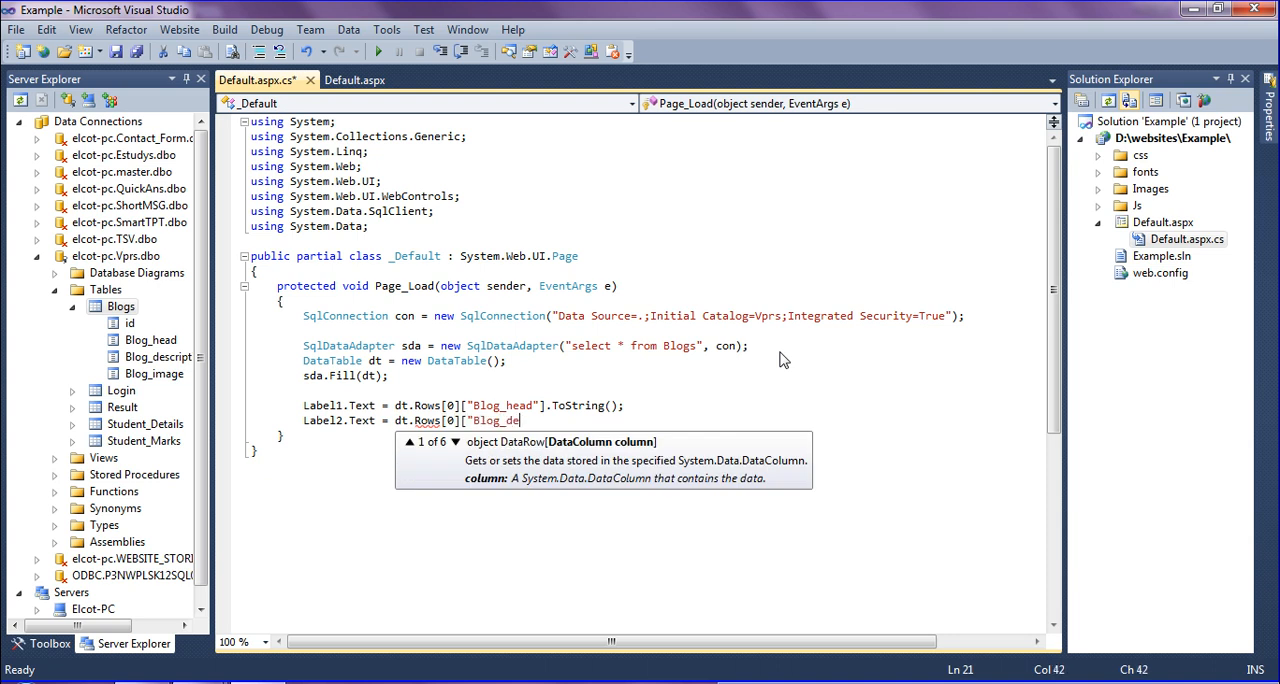
pyautogui.write('scription')
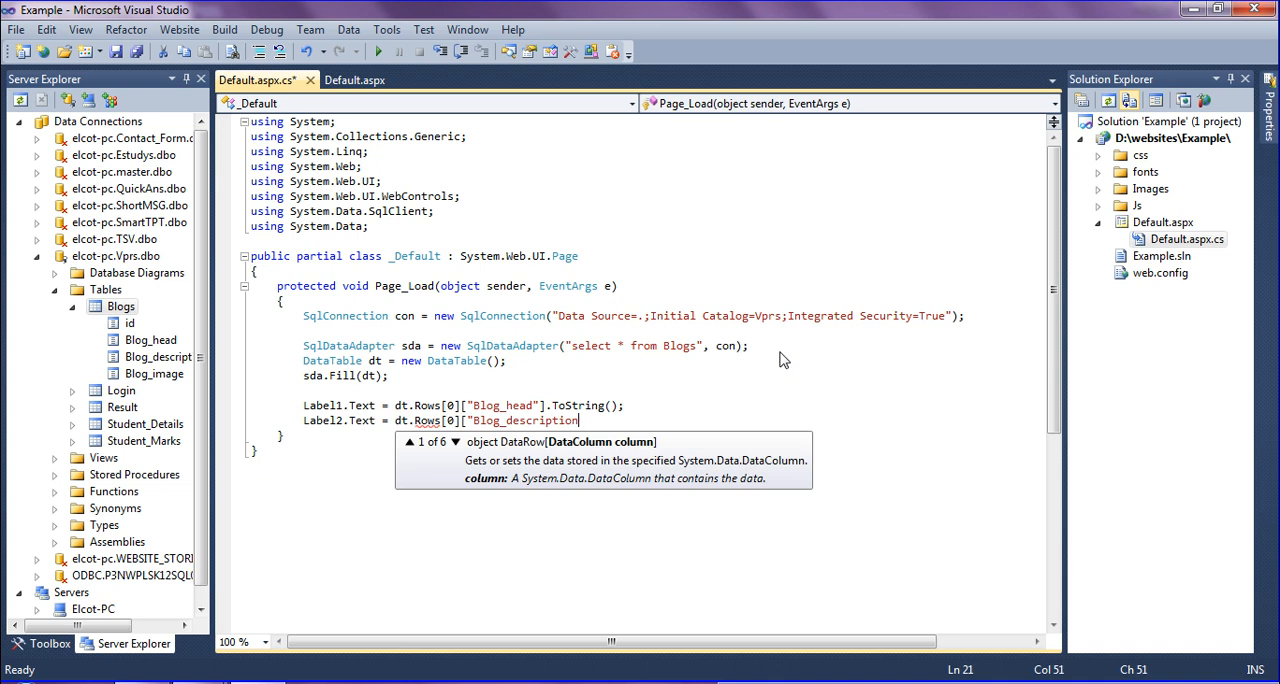
pyautogui.write('].to')
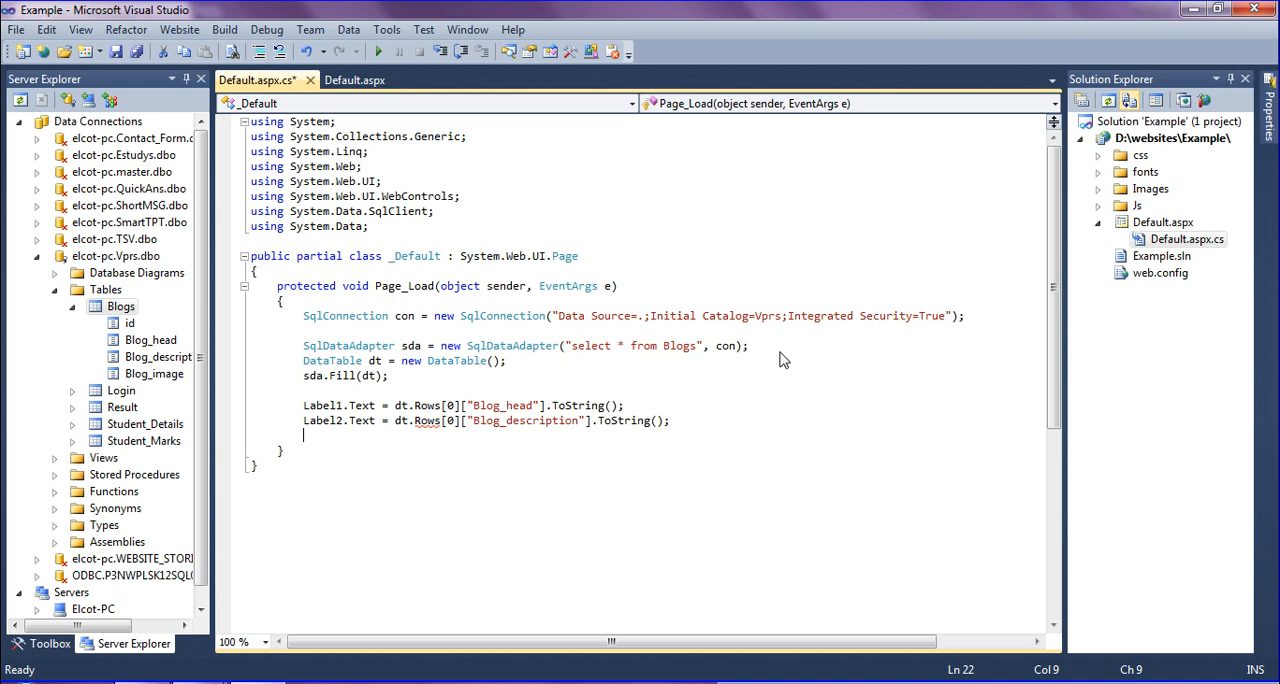
# Set Image1.ImageUrl to the first row's Blog_image value as a string
pyautogui.write('if')
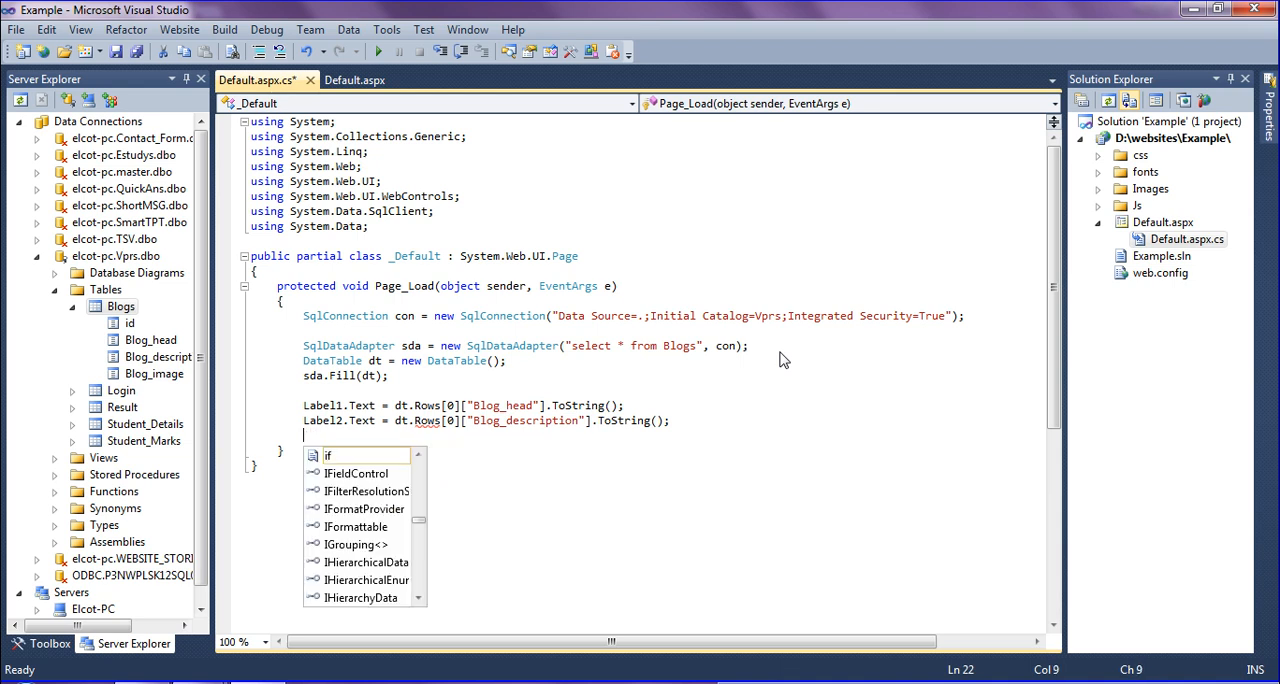
pyautogui.write('im')
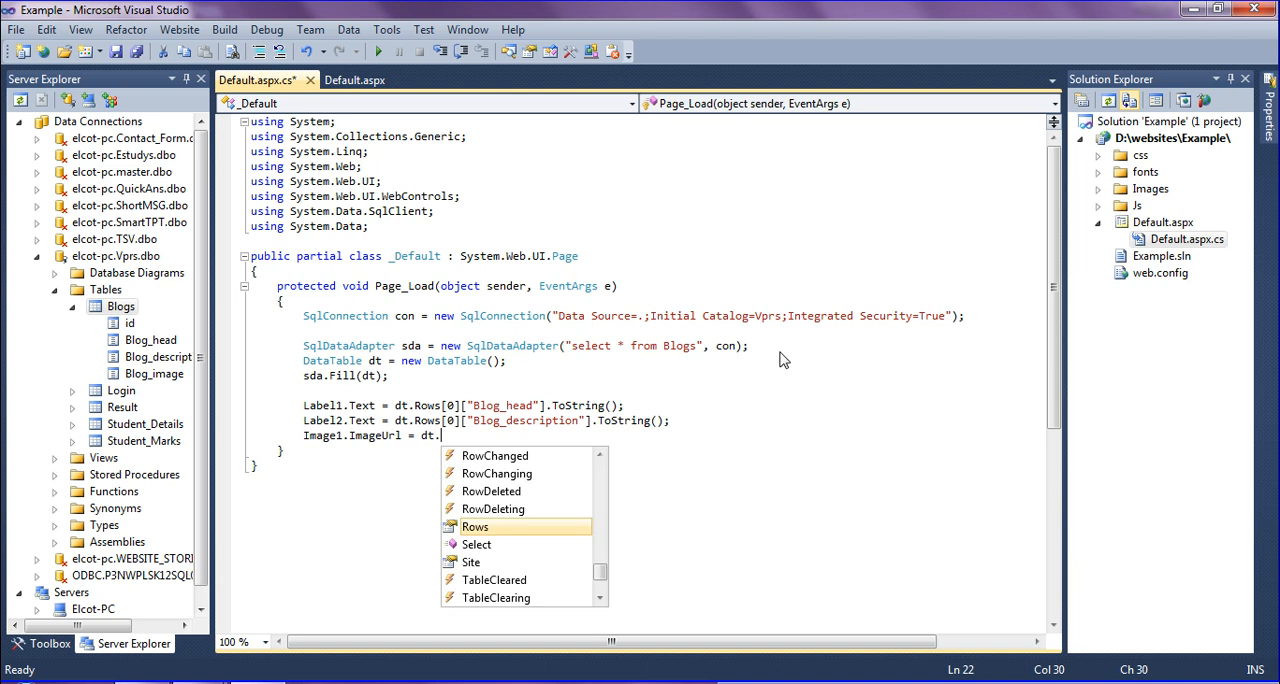
pyautogui.write('Rows[0')
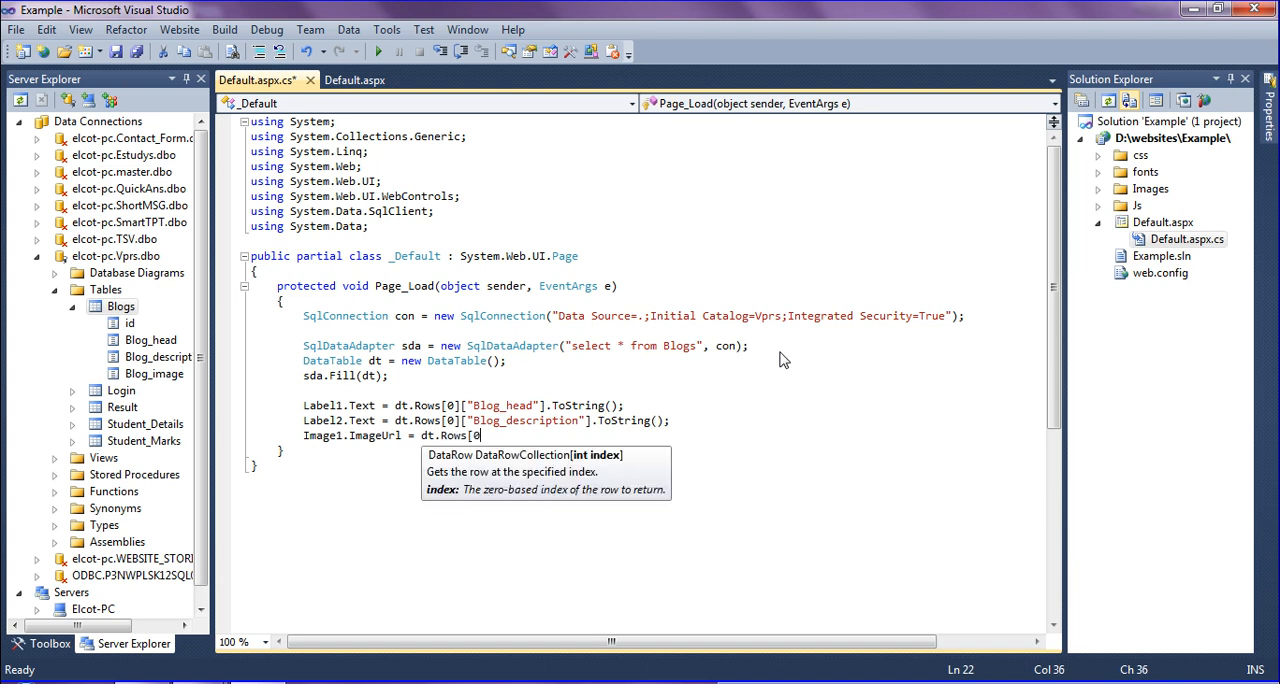
pyautogui.write('[')
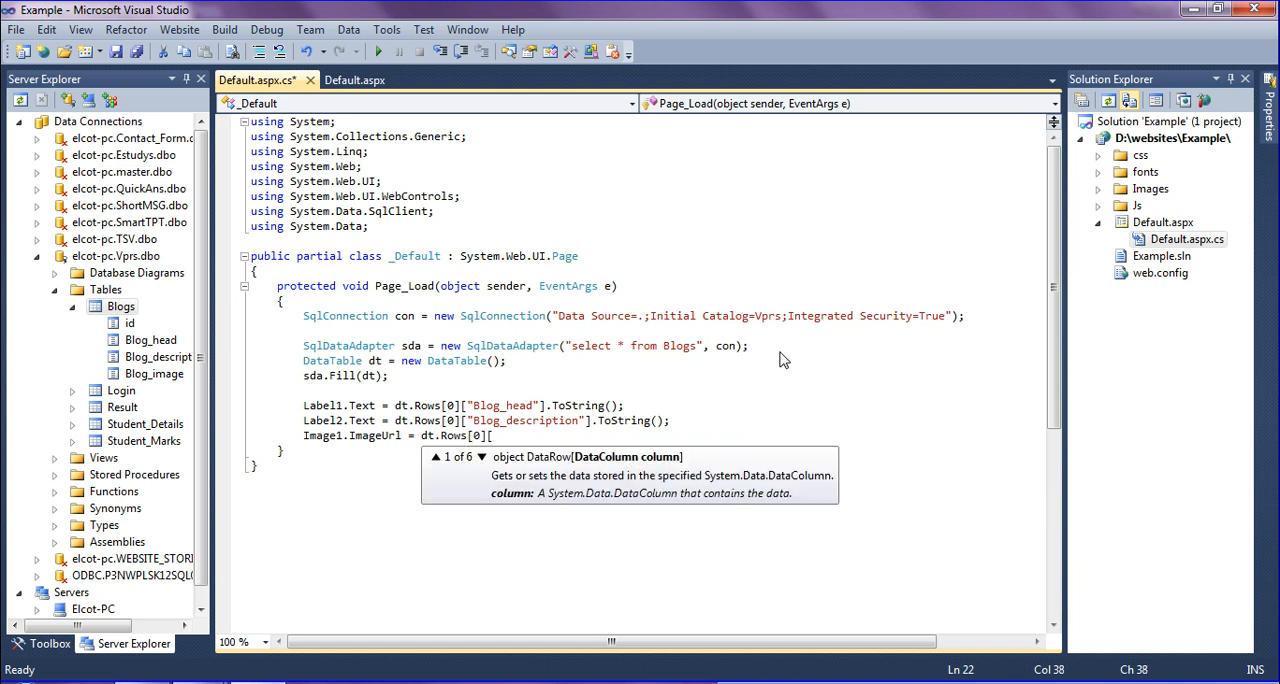
pyautogui.write('"Blog')
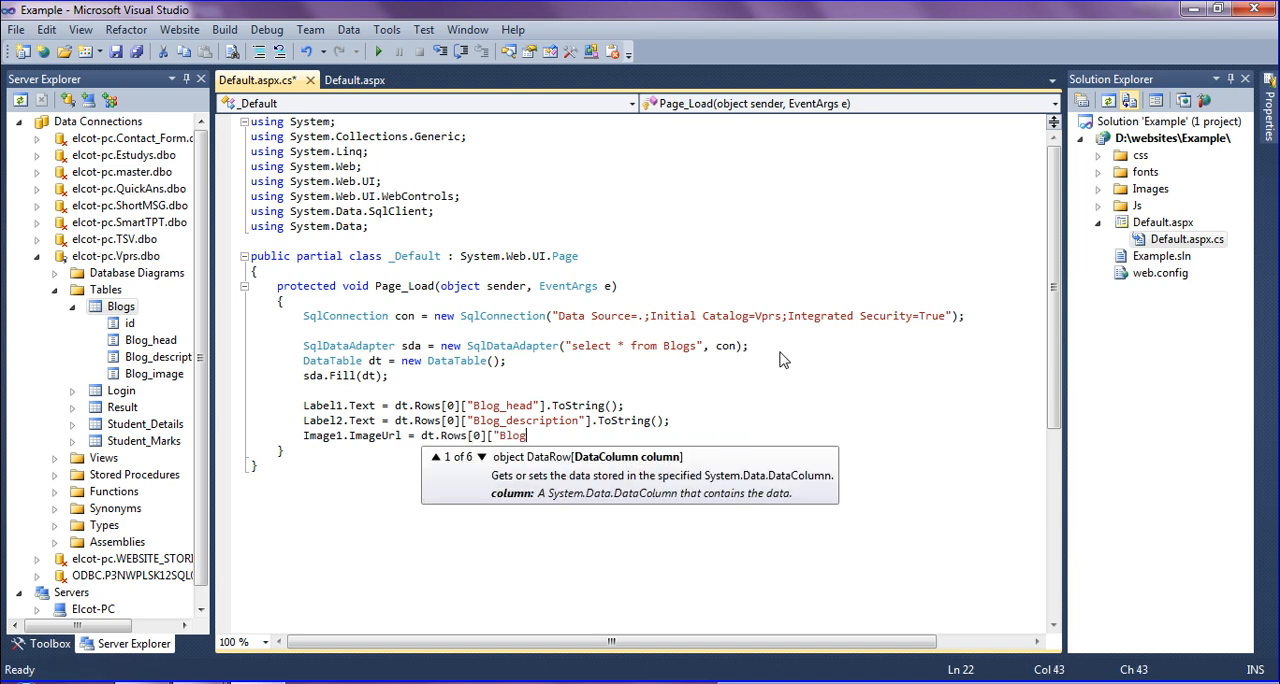
pyautogui.write('_img')
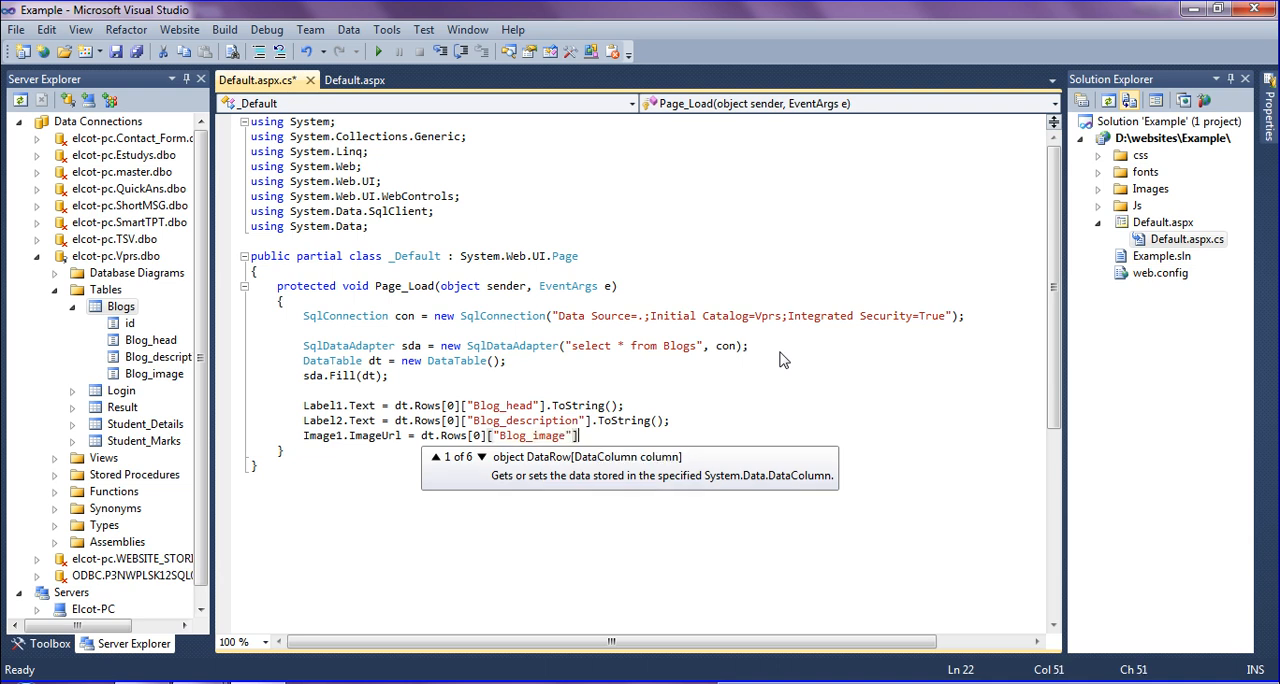
pyautogui.write('.to')
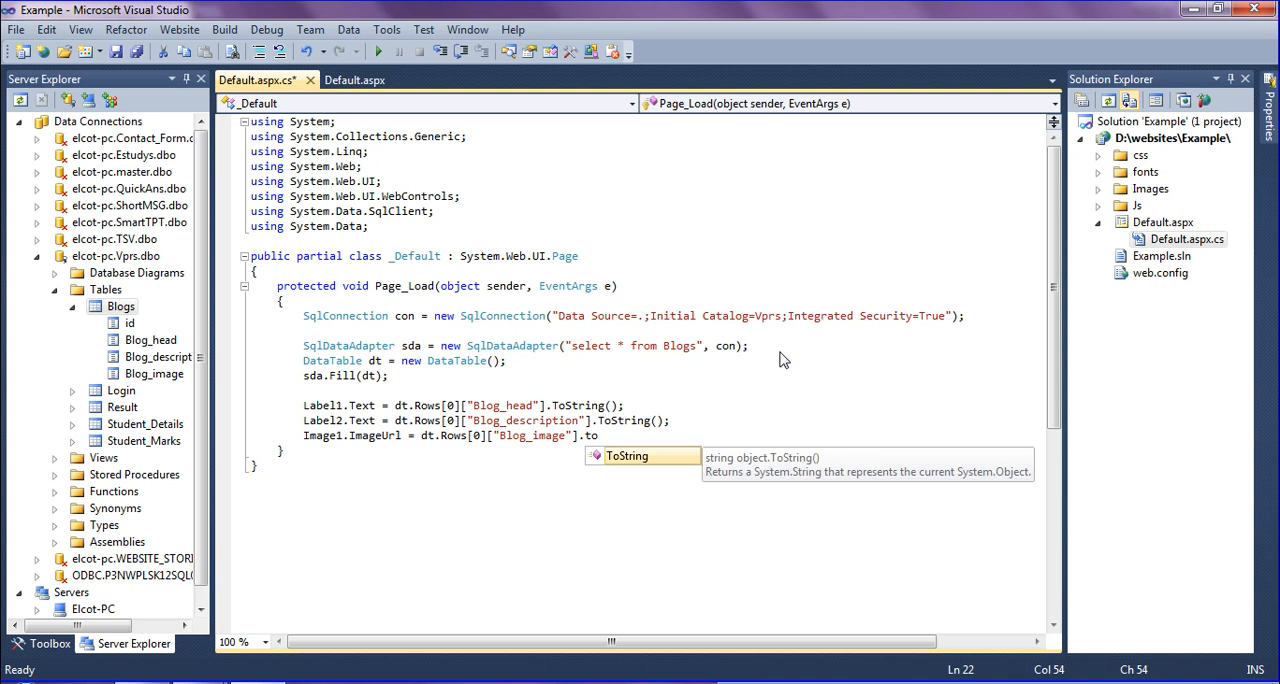
pyautogui.write('String();')
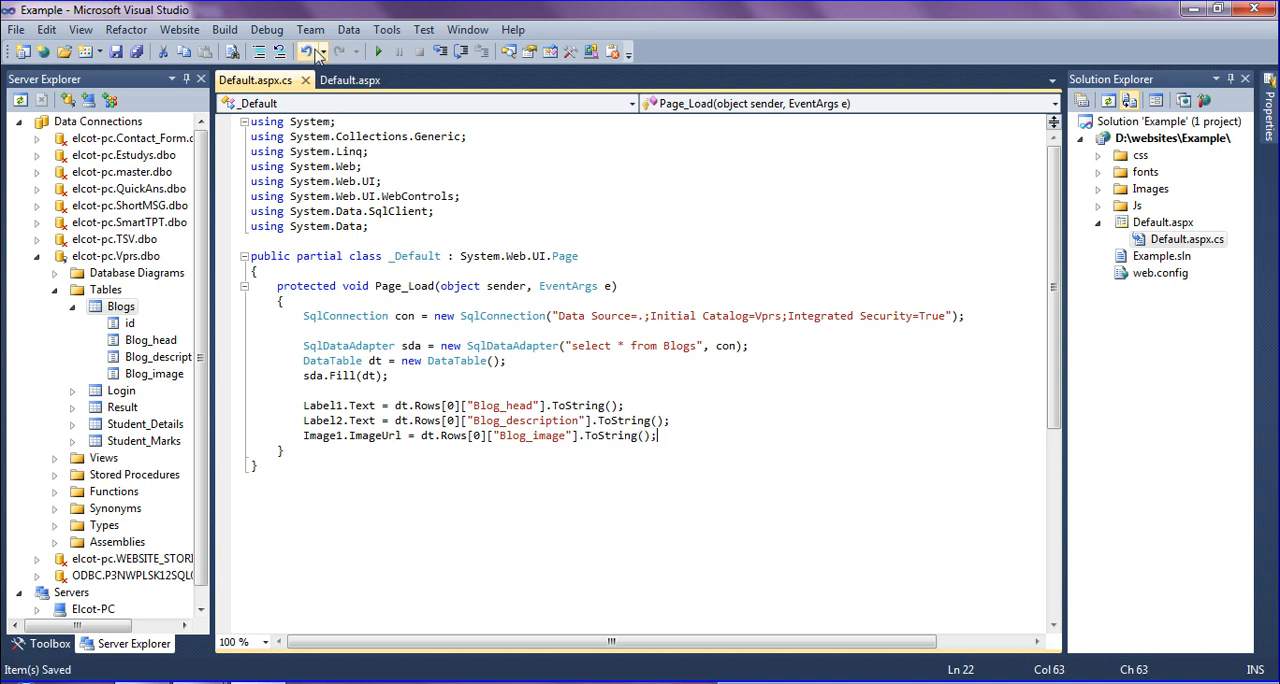
pyautogui.click(345, 80)
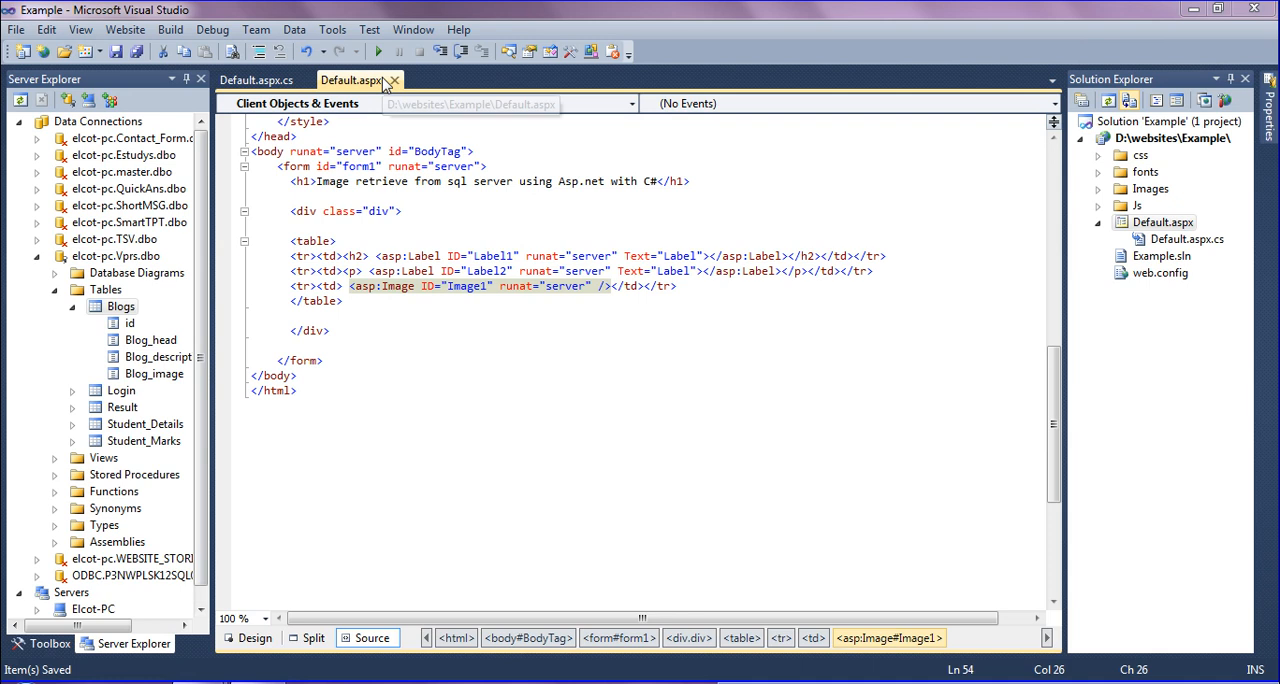
pyautogui.click(258, 80)
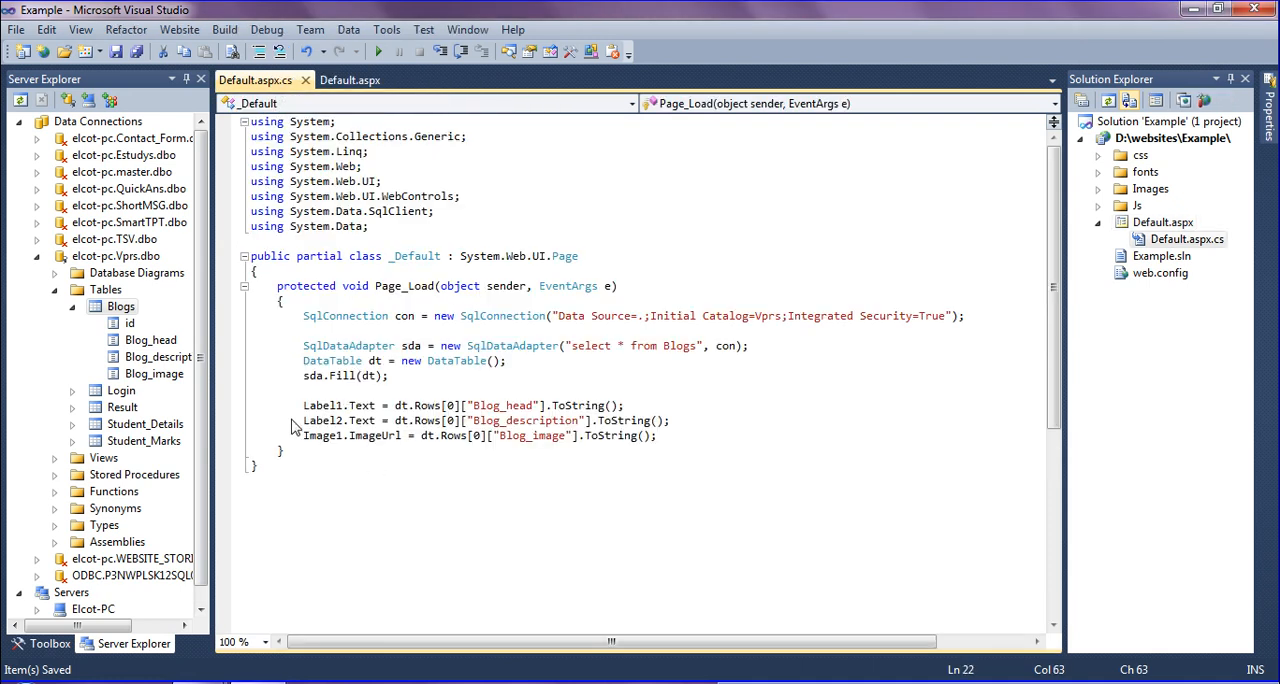
pyautogui.moveTo(303, 405); pyautogui.dragTo(657, 435)
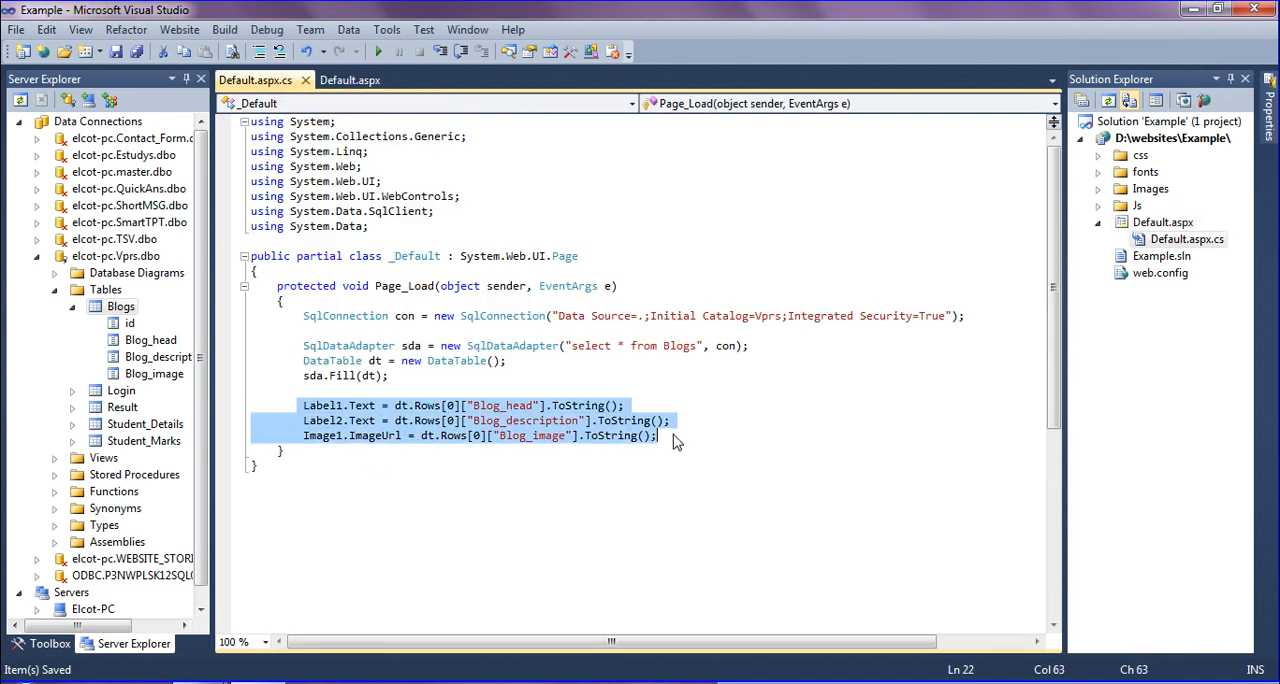
pyautogui.click(509, 514)
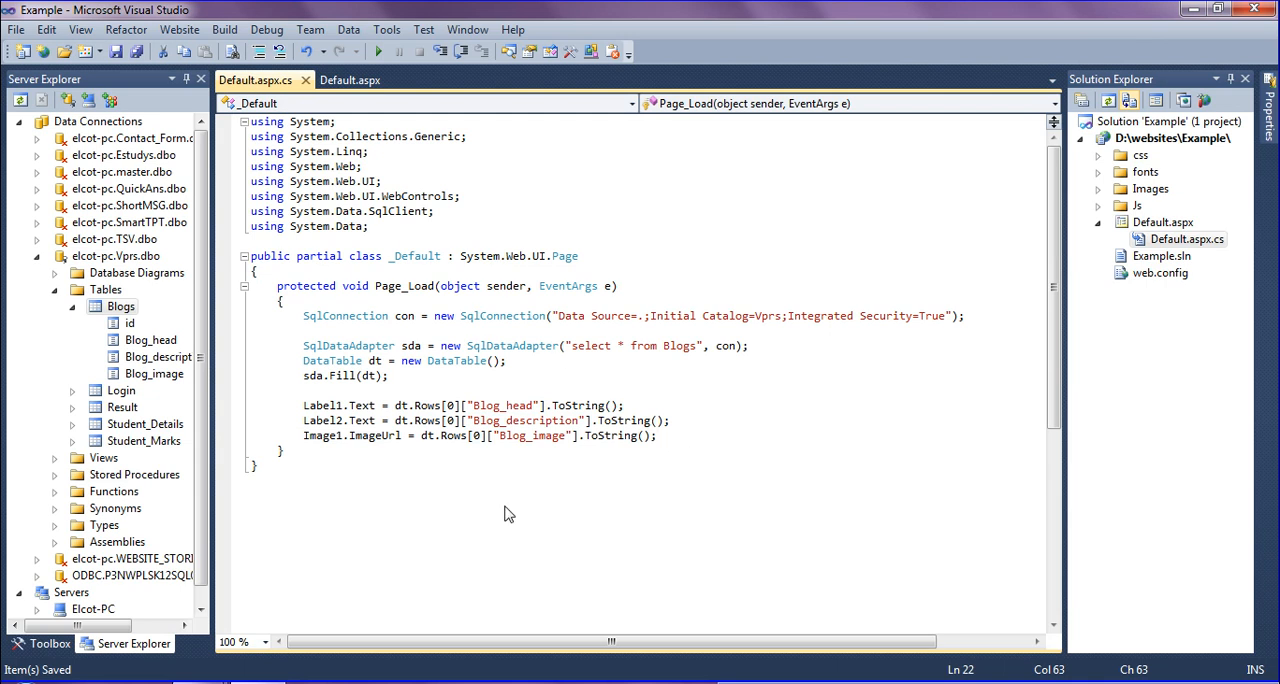
pyautogui.moveTo(303, 405); pyautogui.dragTo(669, 420)
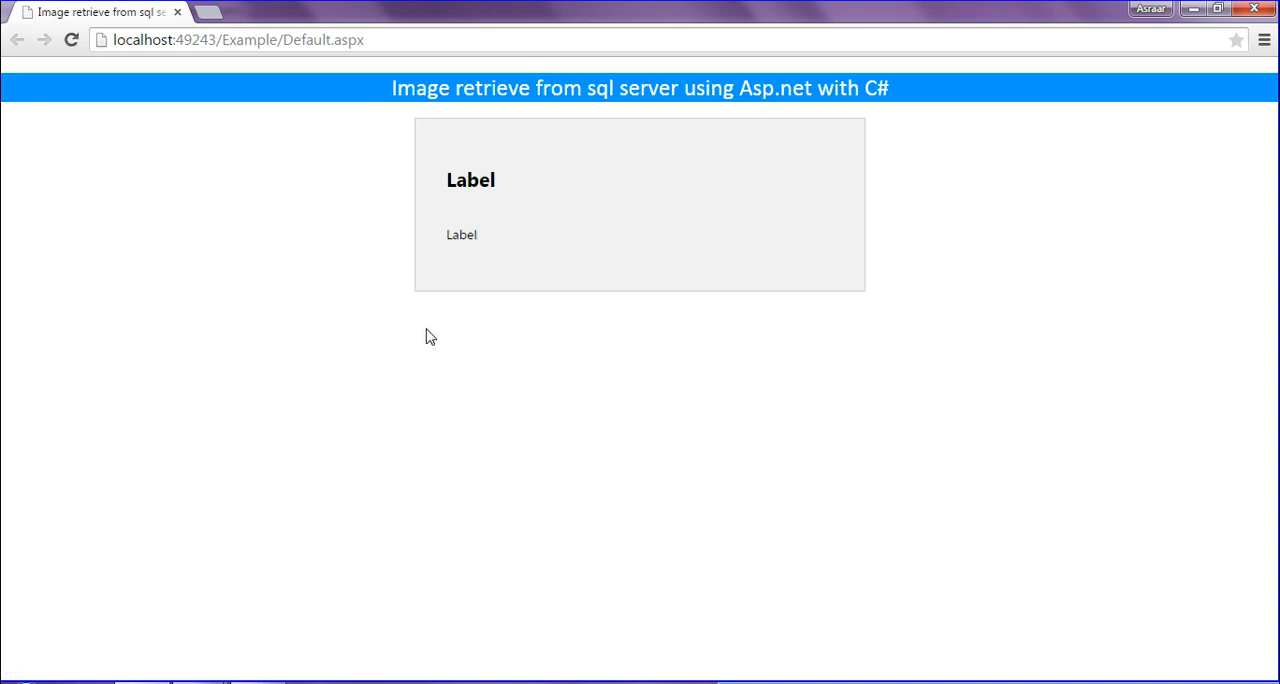
pyautogui.moveTo(472, 192)
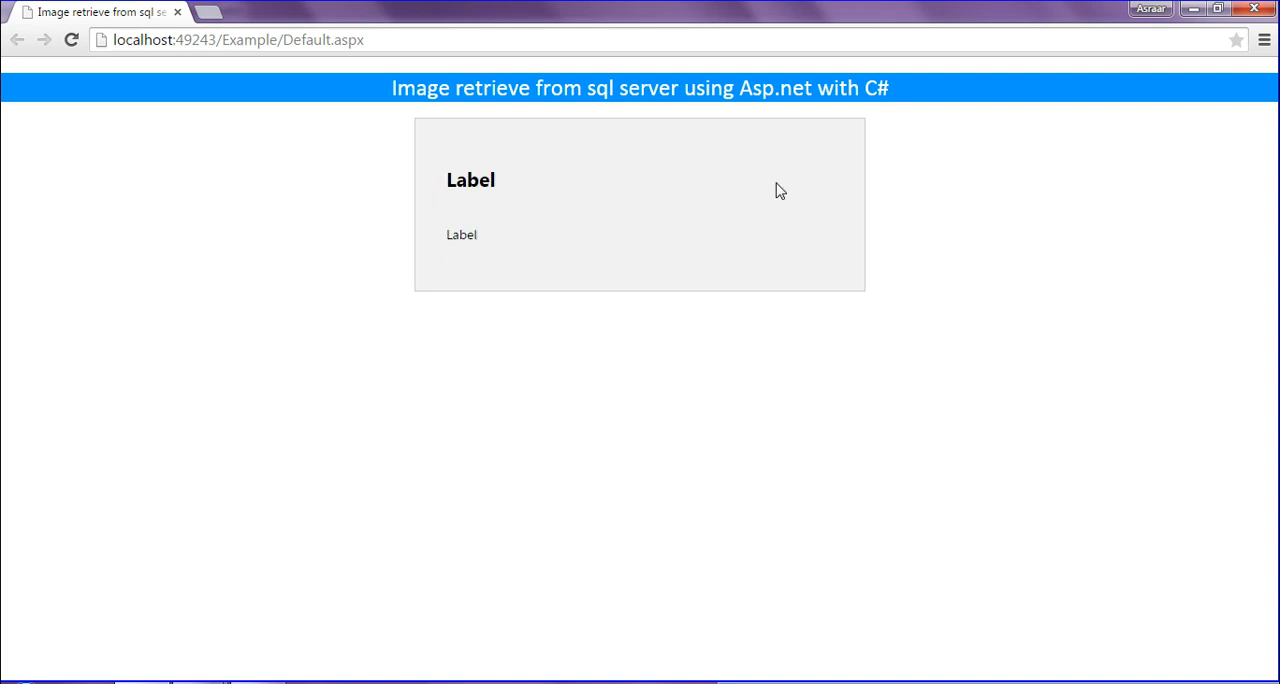
pyautogui.moveTo(572, 364)
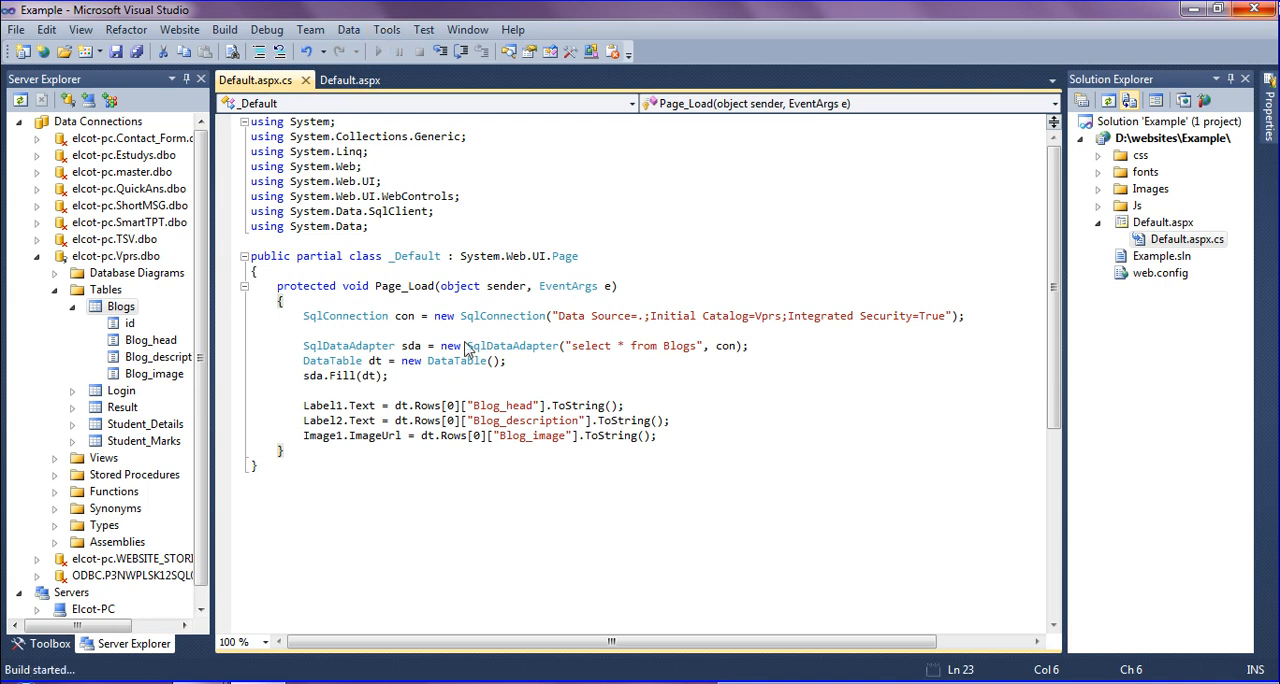
# Rebuild and run the website with F5
pyautogui.press('F5')
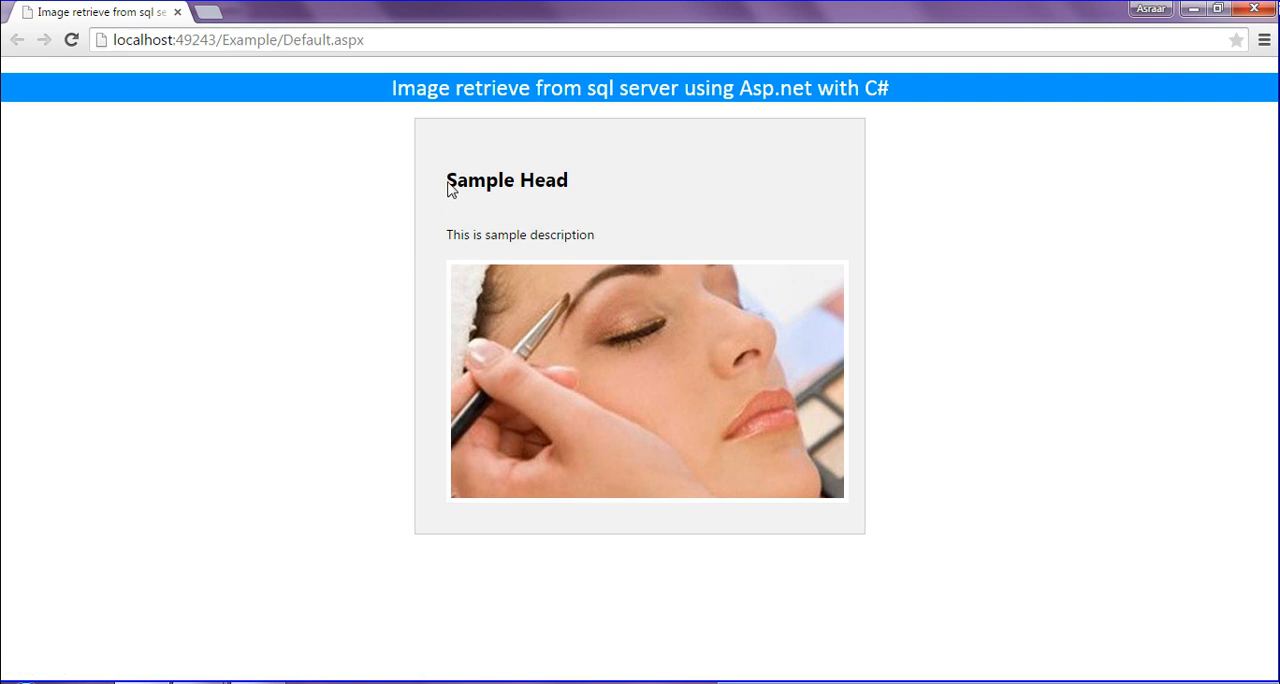
# Highlight the Sample Head heading on the page, then clear the selection
pyautogui.doubleClick(497, 181)
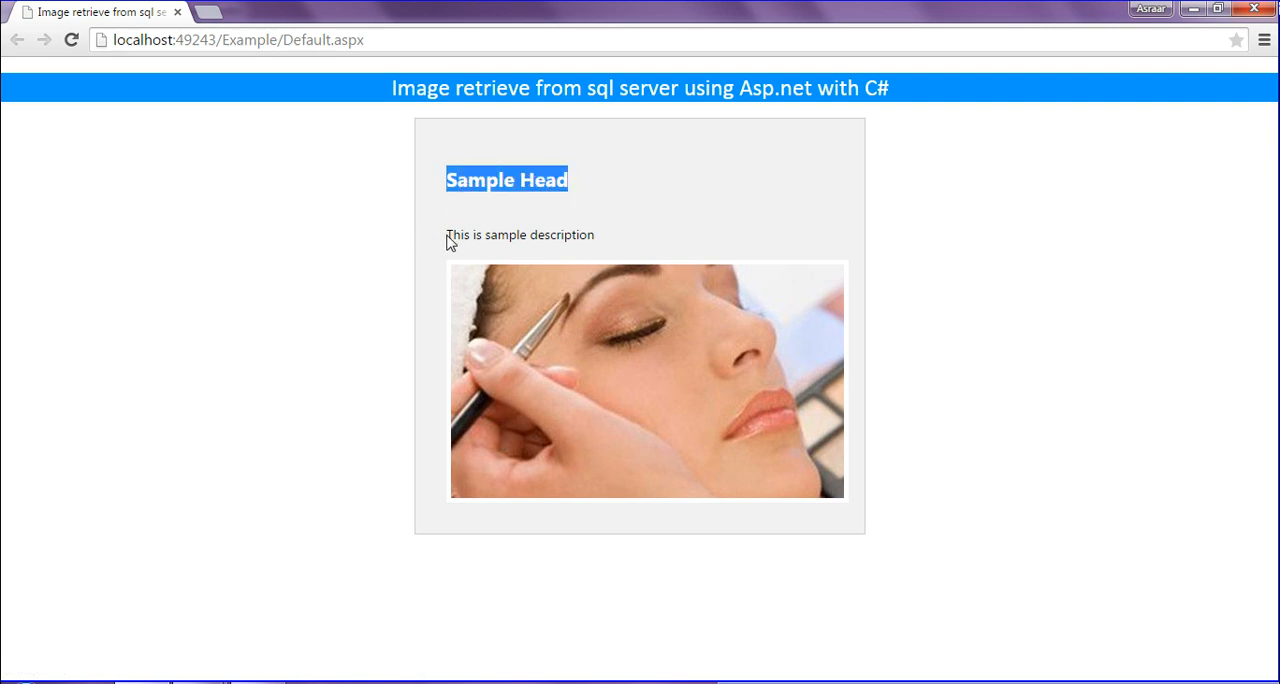
pyautogui.click(610, 245)
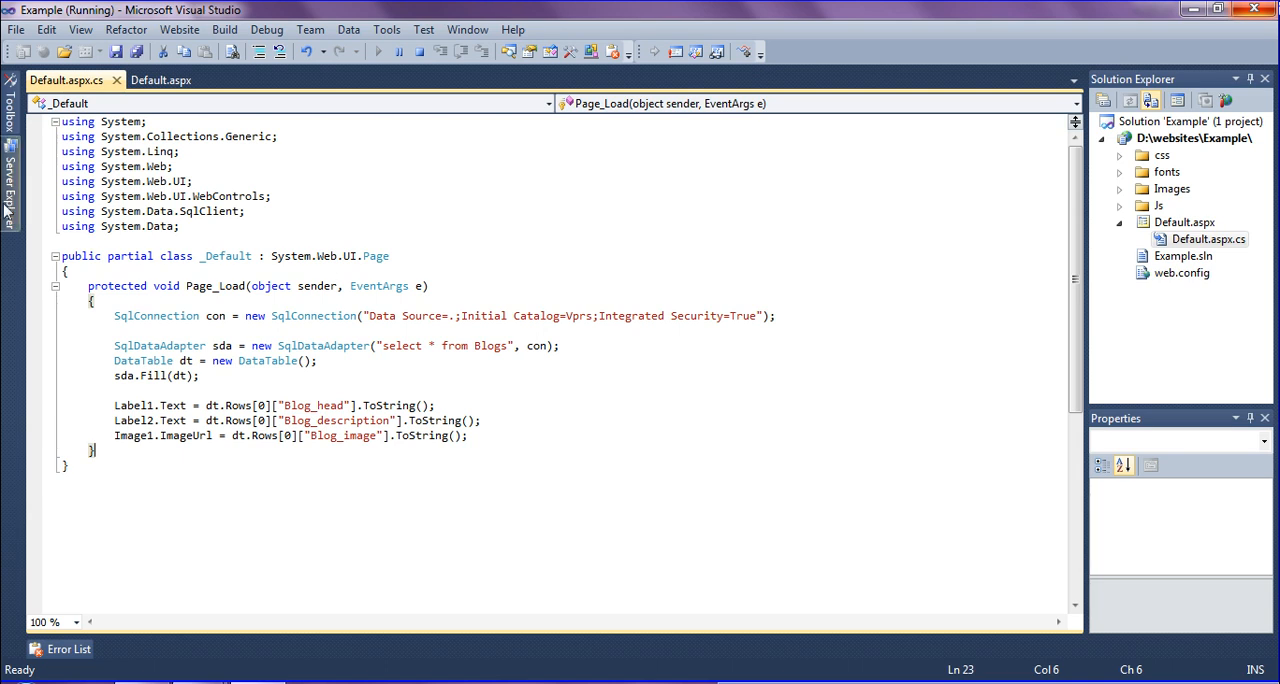
# Show the Blogs table data from Server Explorer
pyautogui.rightClick(135, 306)
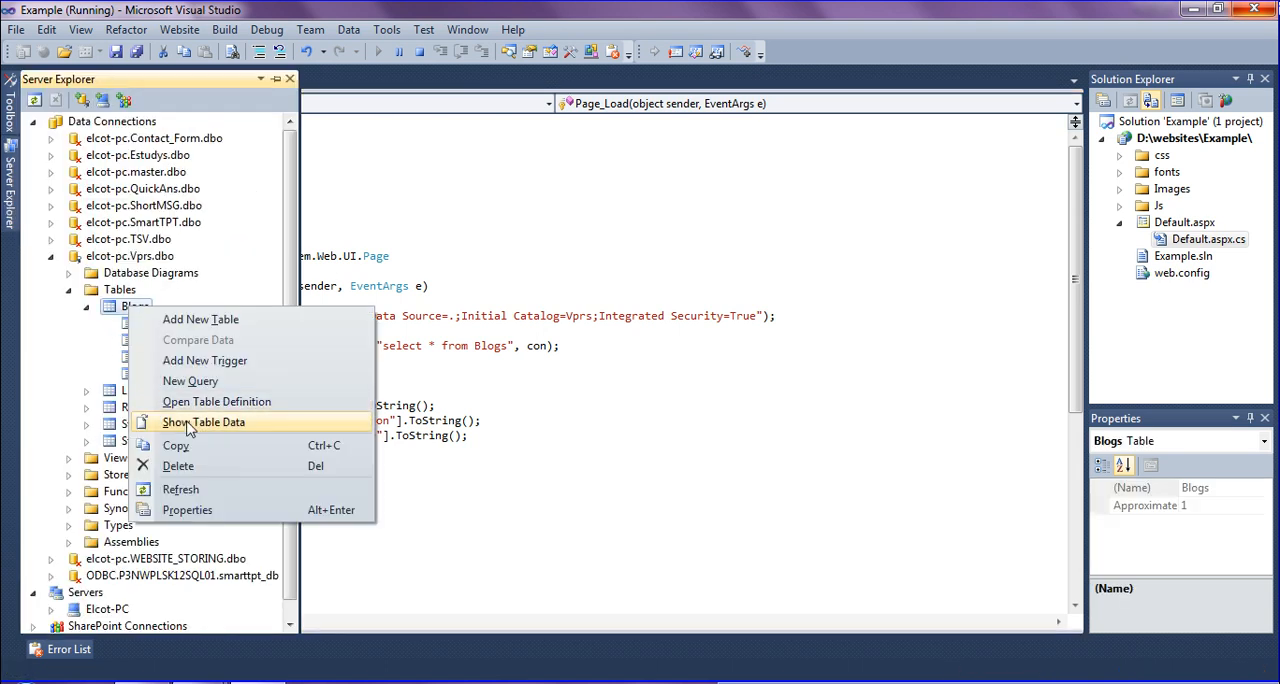
pyautogui.click(204, 422)
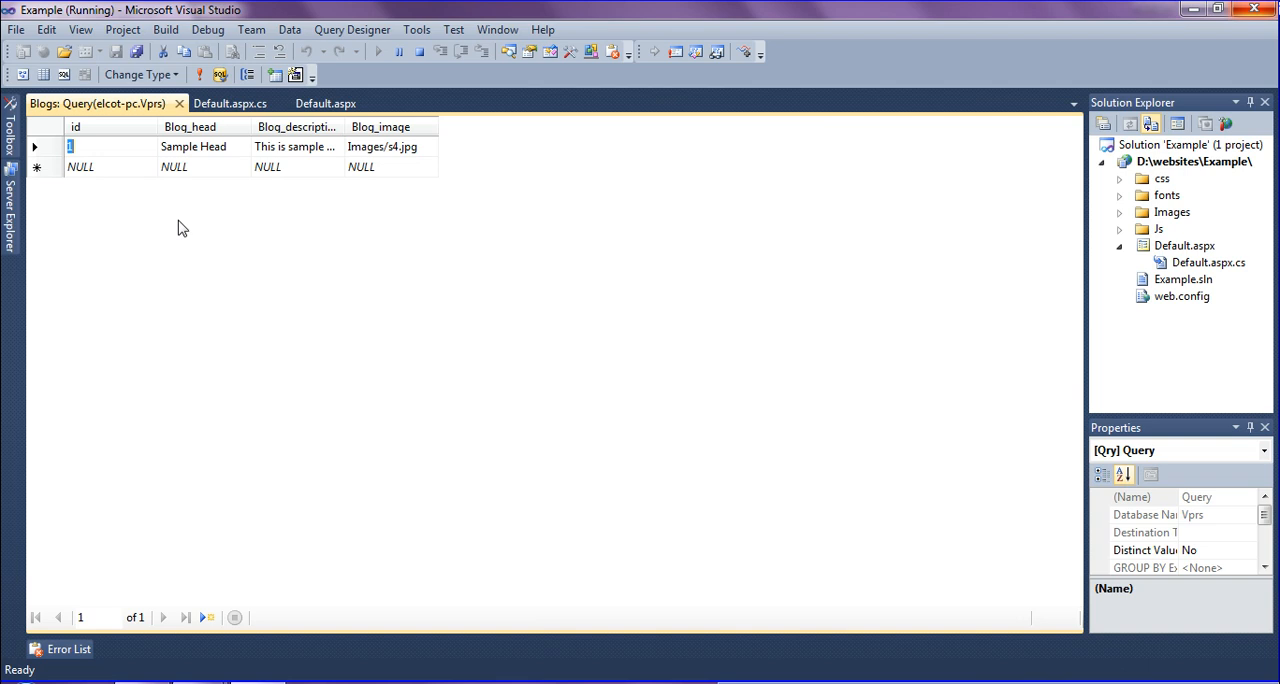
pyautogui.moveTo(314, 150)
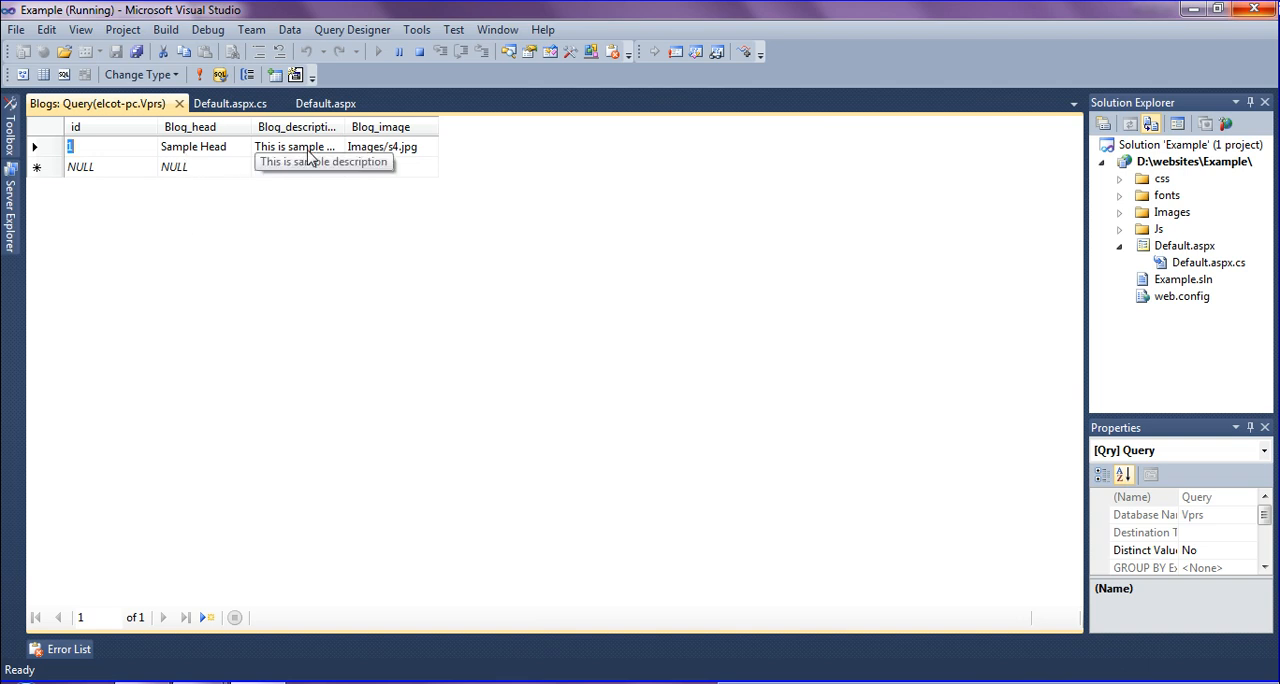
pyautogui.moveTo(372, 152)
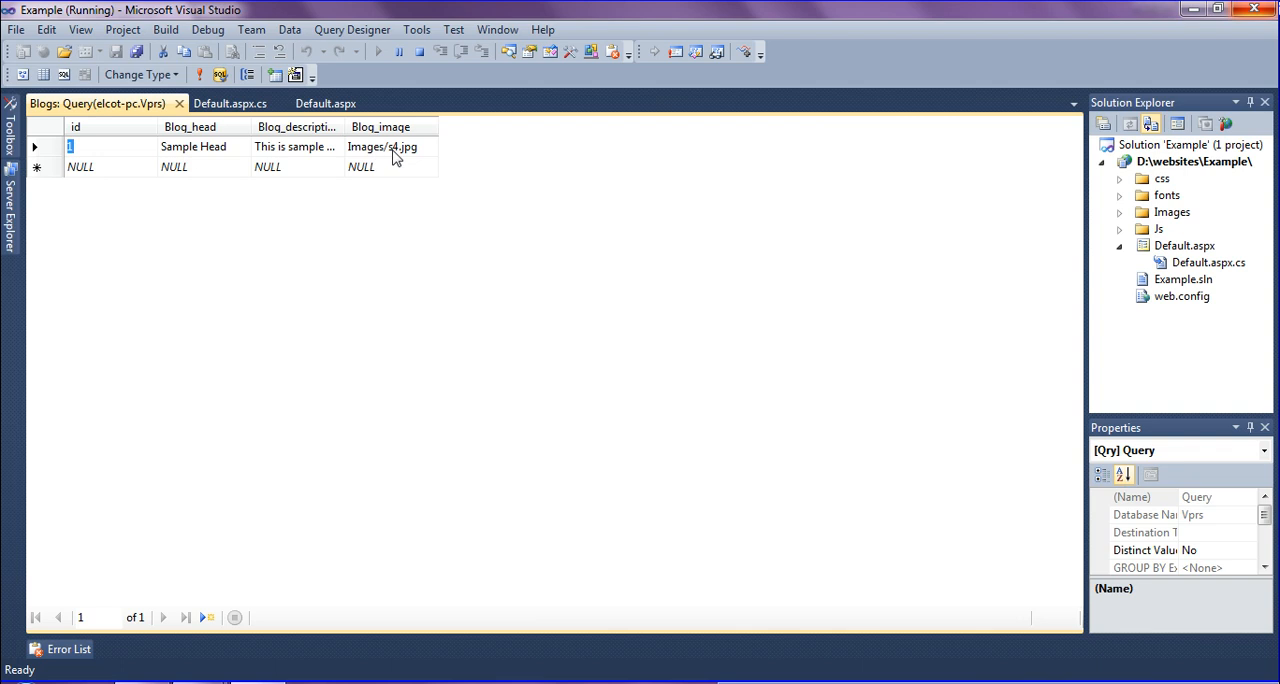
pyautogui.moveTo(1125, 217)
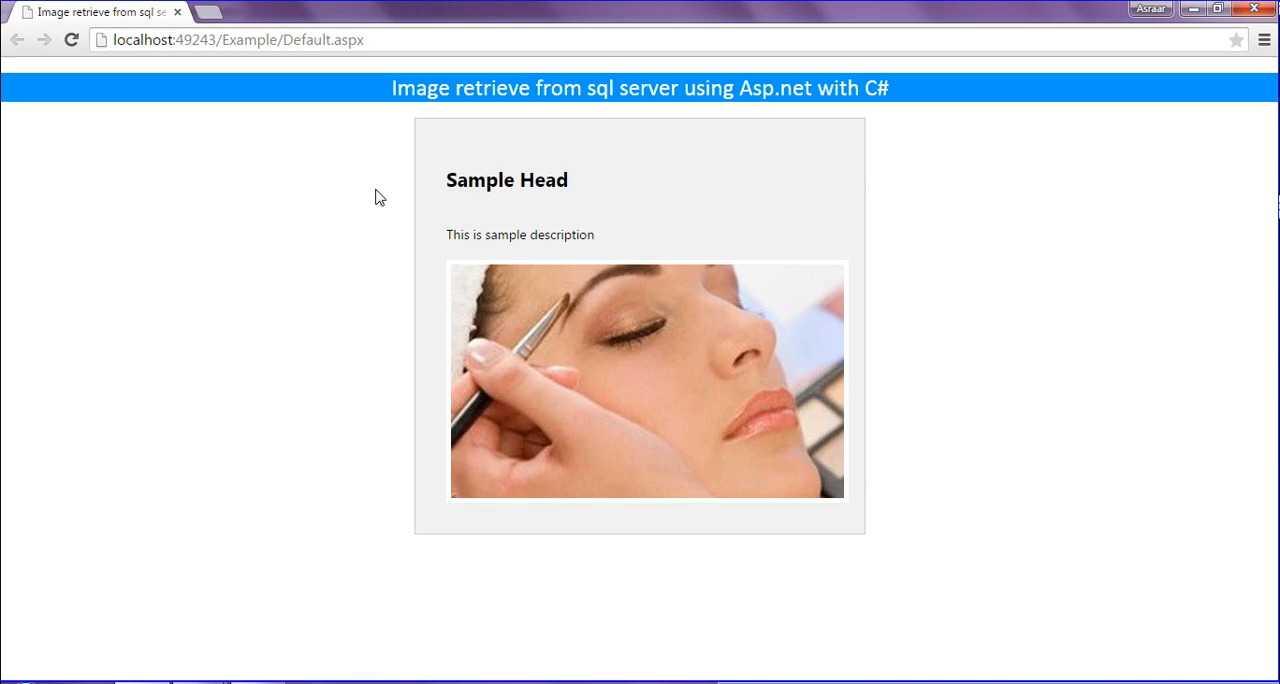
pyautogui.moveTo(813, 433)
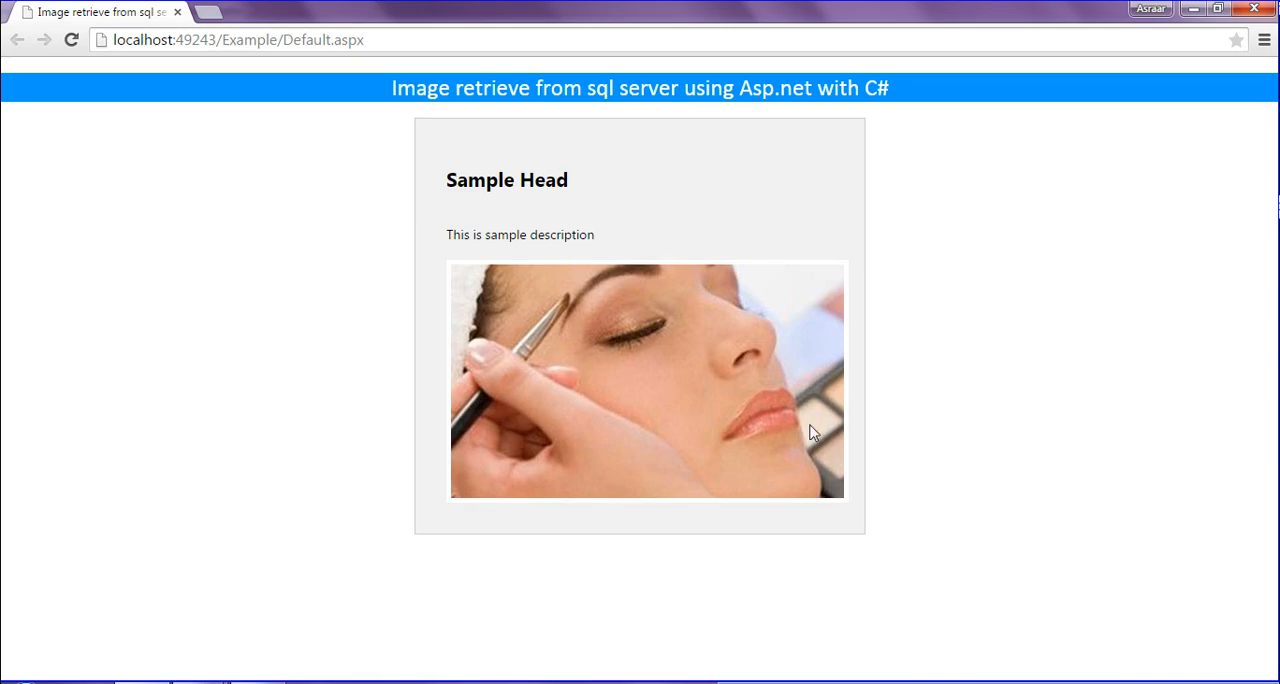